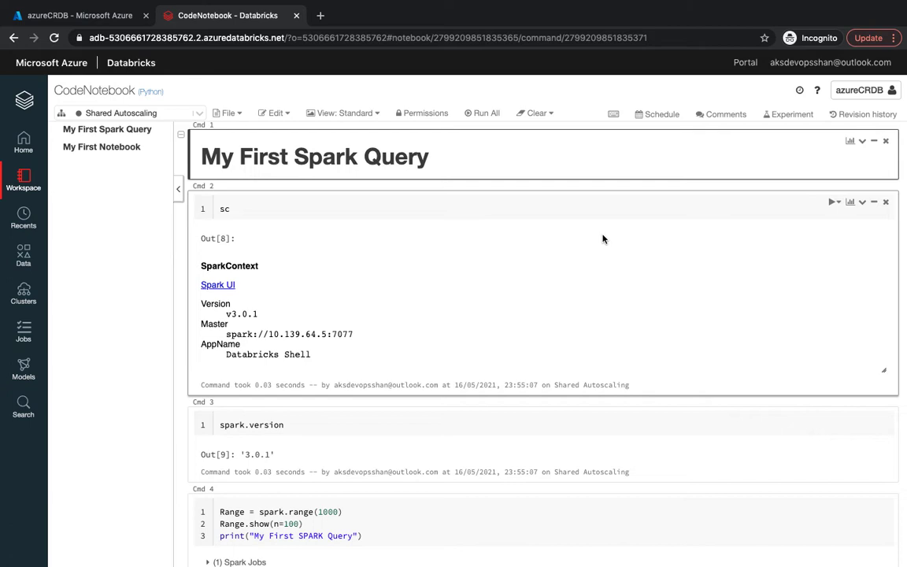
Step: Run the Range query cell in Cmd 4 and cancel starting the shut-down cluster
scroll("down", 3)
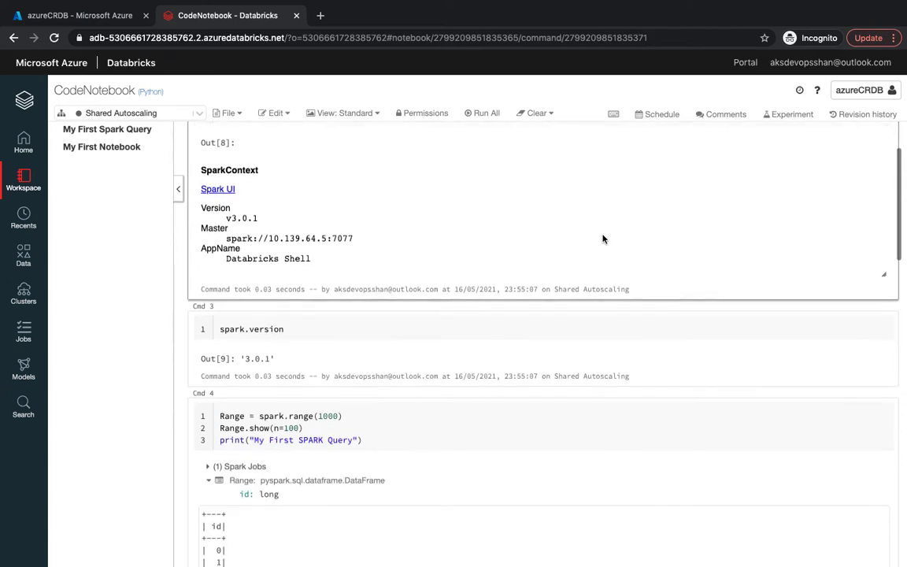
scroll("down", 3)
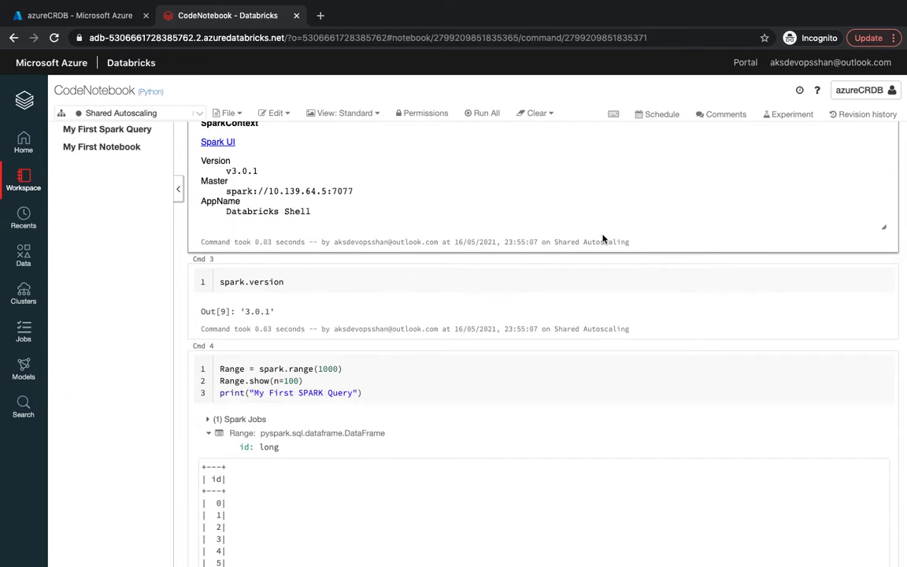
scroll("down", 3)
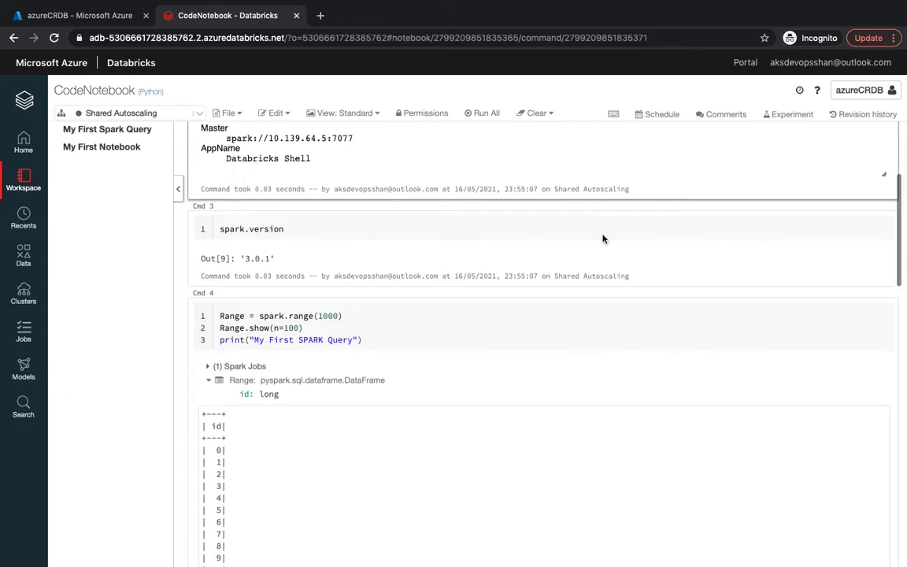
scroll("down", 3)
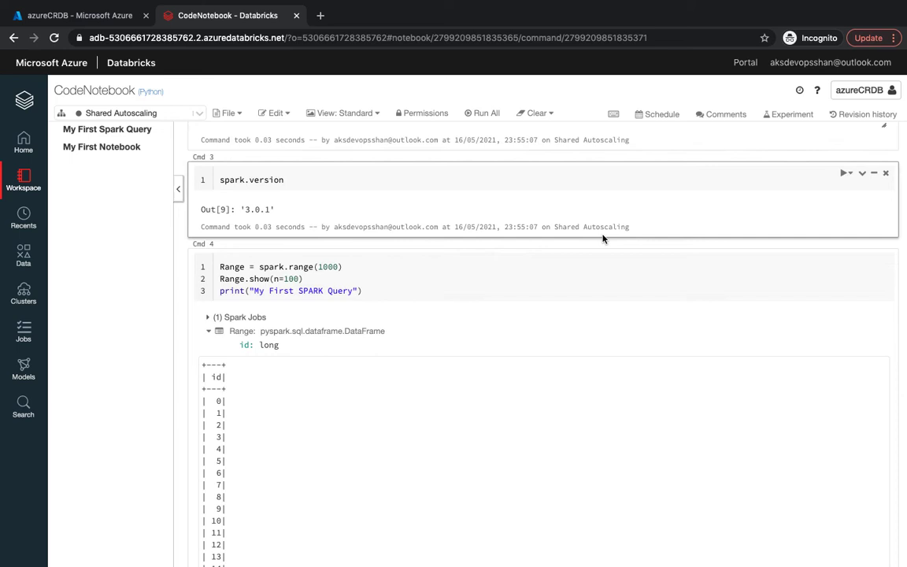
scroll("down", 3)
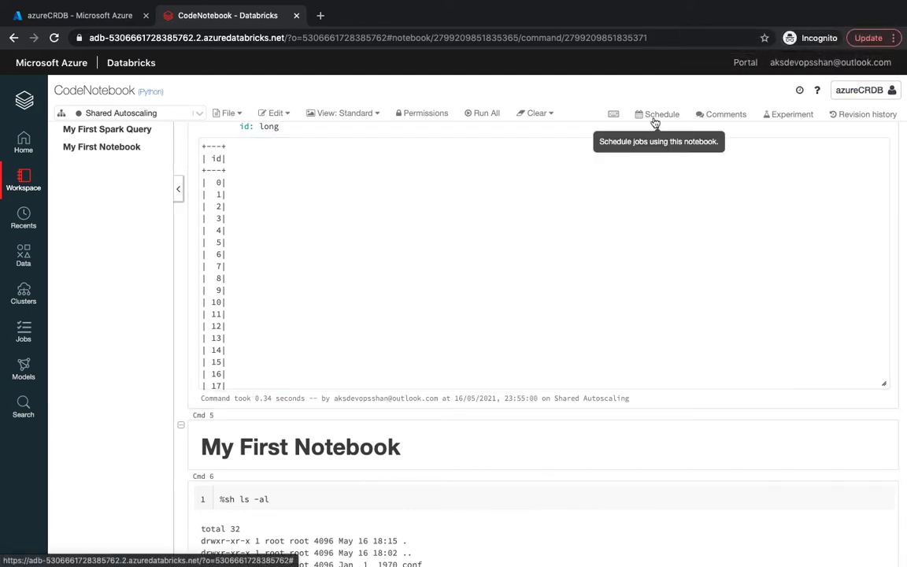
mouse_move(664, 137)
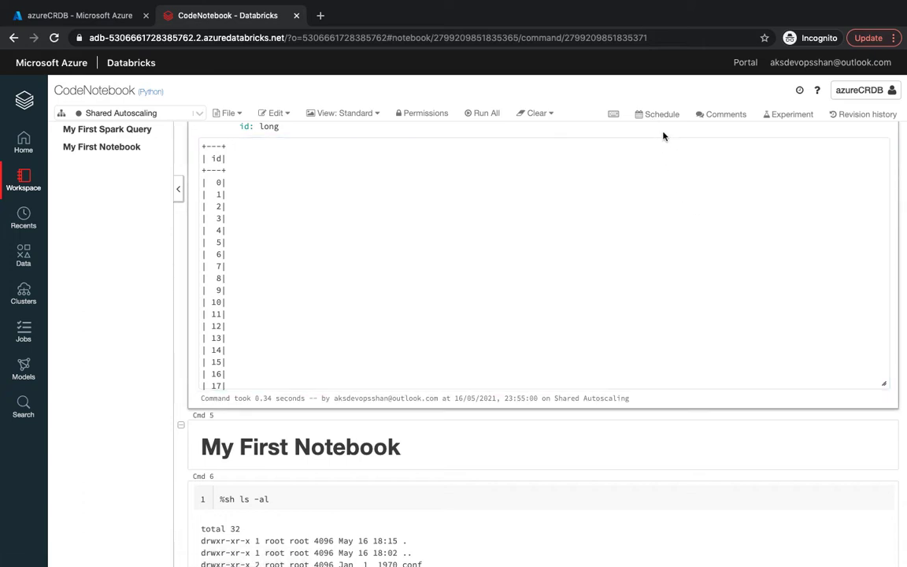
mouse_move(764, 148)
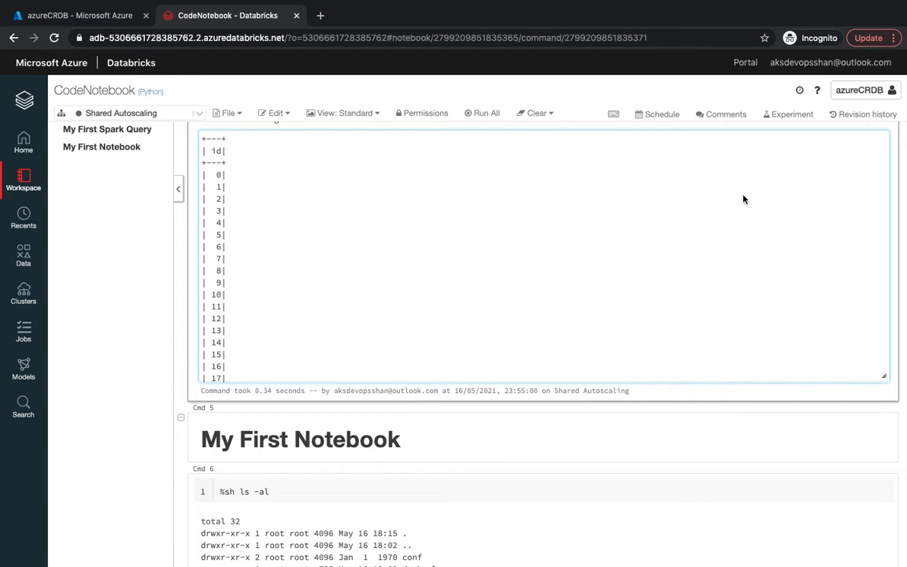
mouse_move(749, 296)
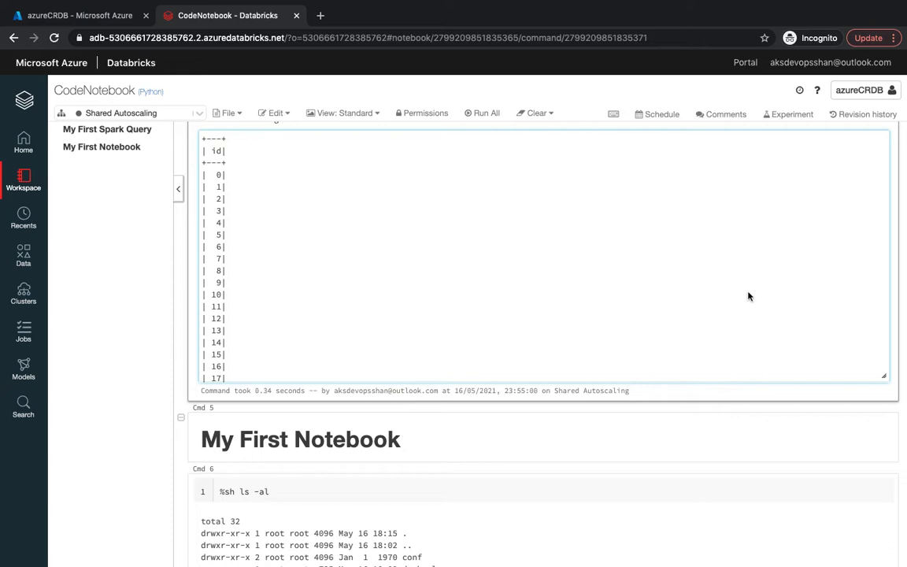
mouse_move(613, 274)
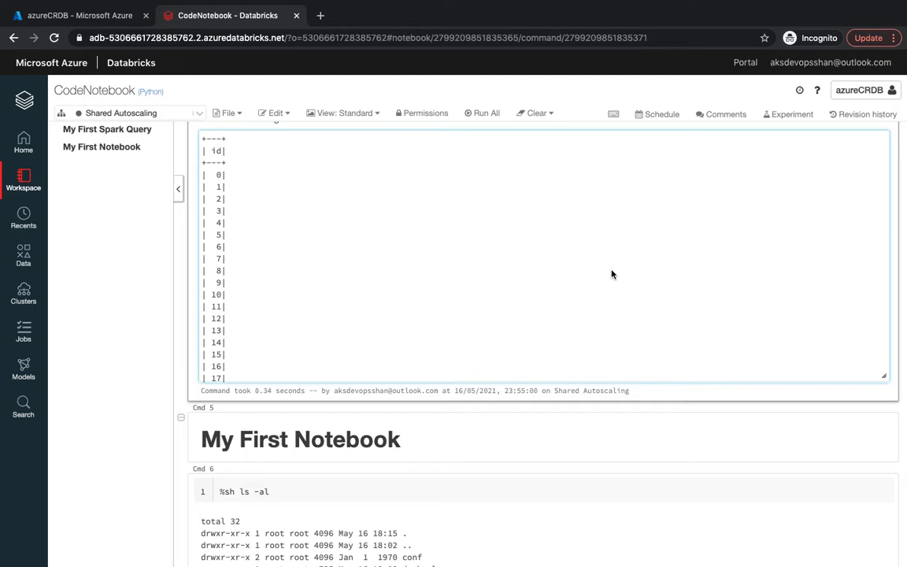
mouse_move(653, 294)
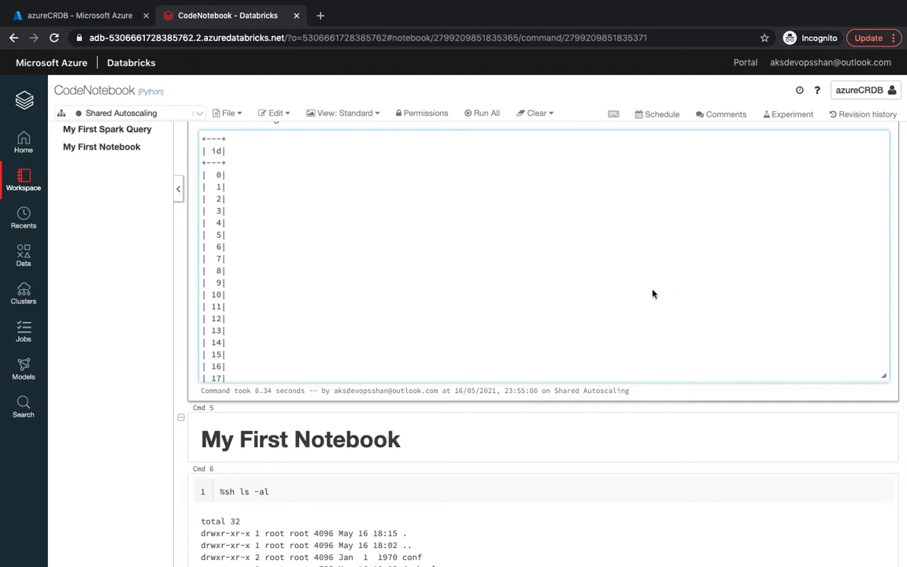
mouse_move(662, 350)
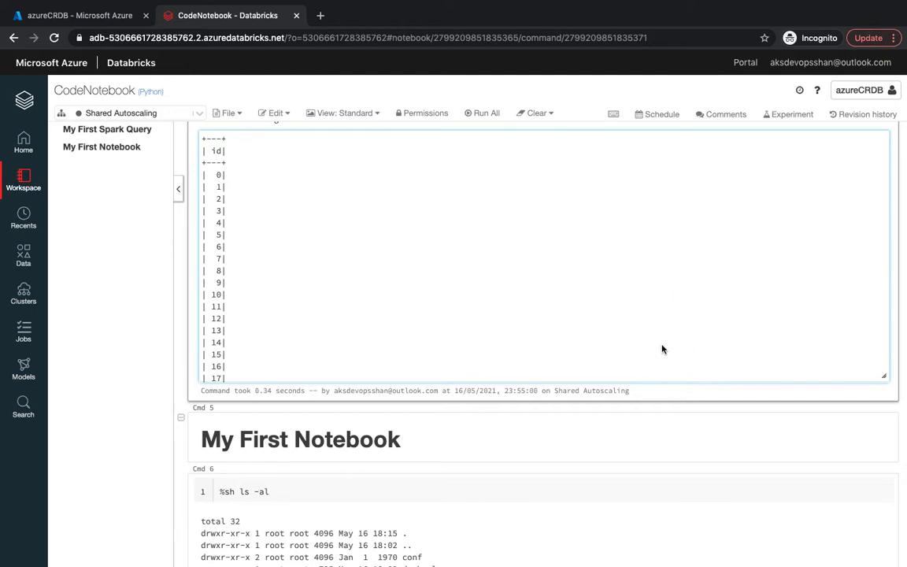
mouse_move(874, 247)
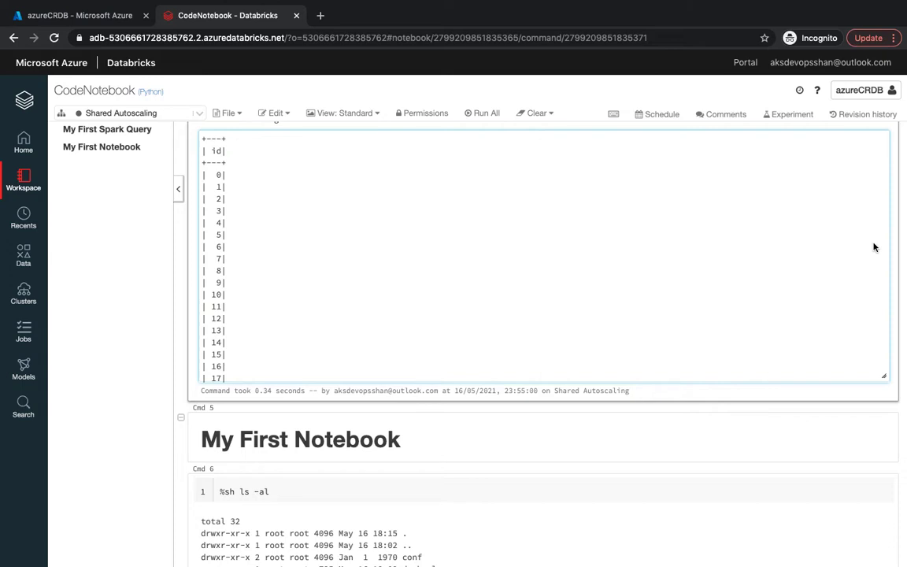
mouse_move(852, 174)
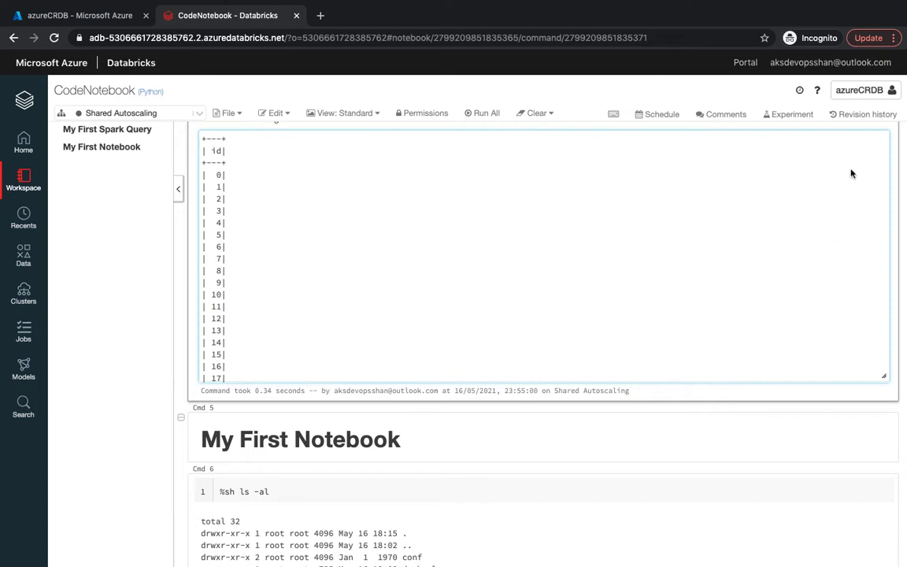
mouse_move(411, 250)
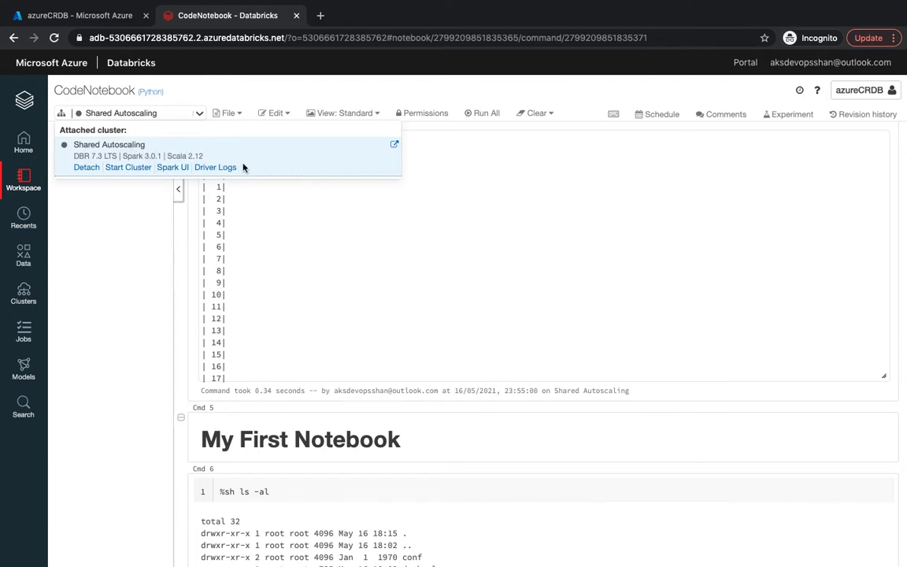
mouse_move(118, 149)
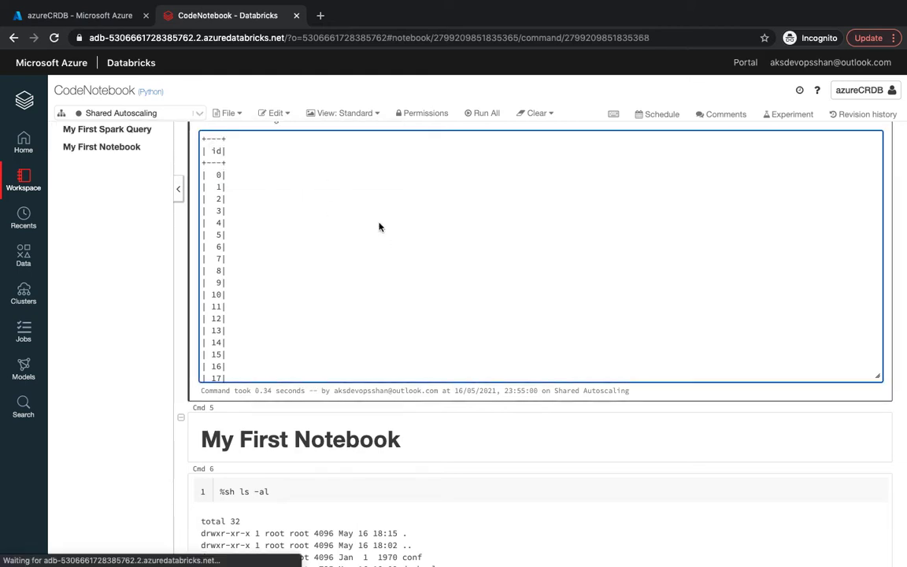
scroll("up", 3)
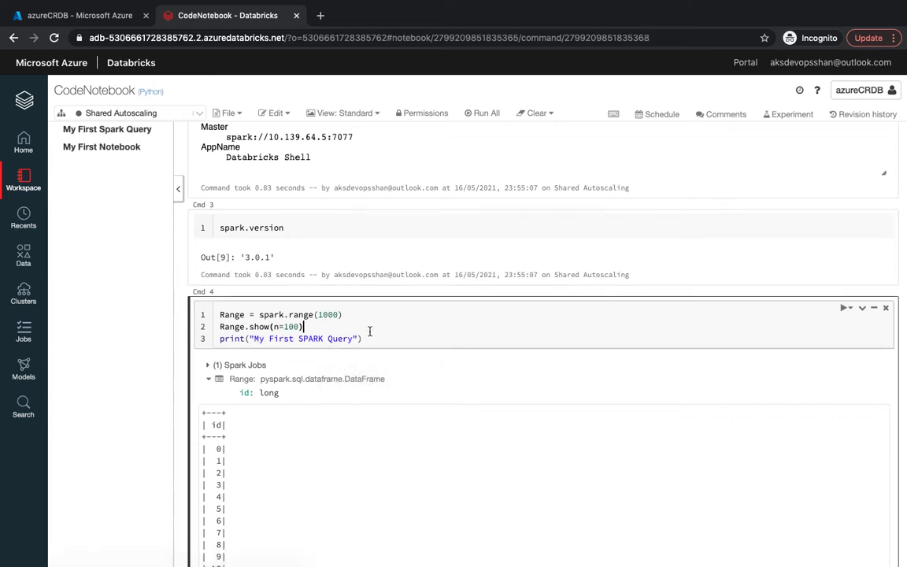
left_click(481, 112)
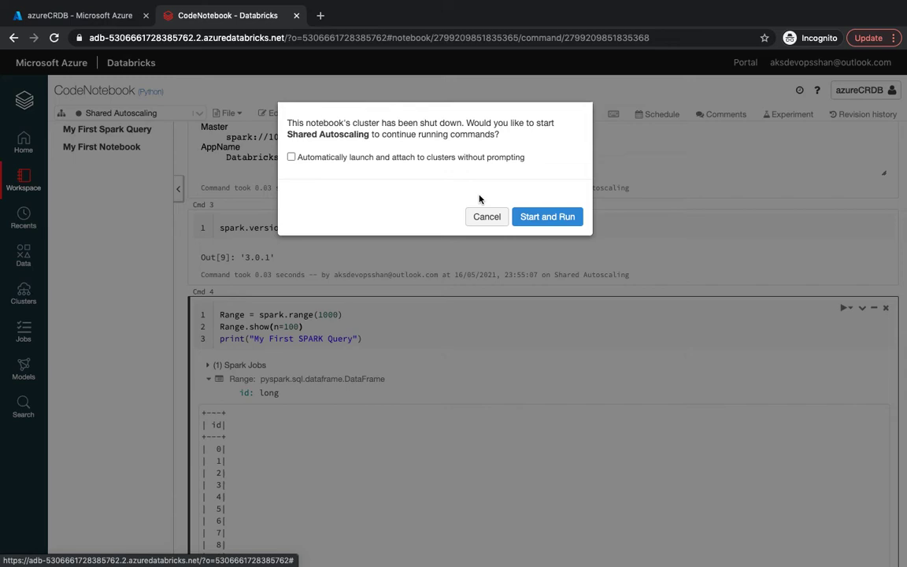
left_click(859, 90)
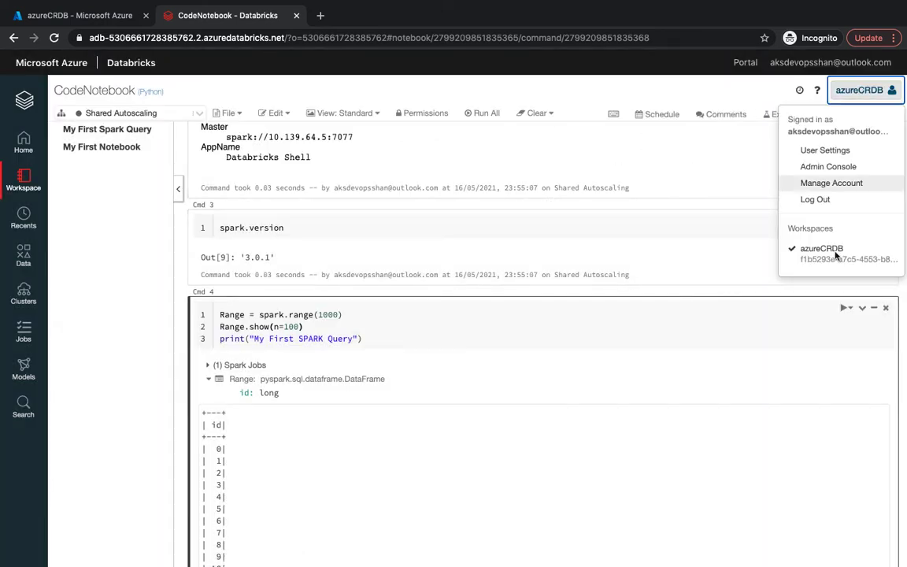
mouse_move(828, 166)
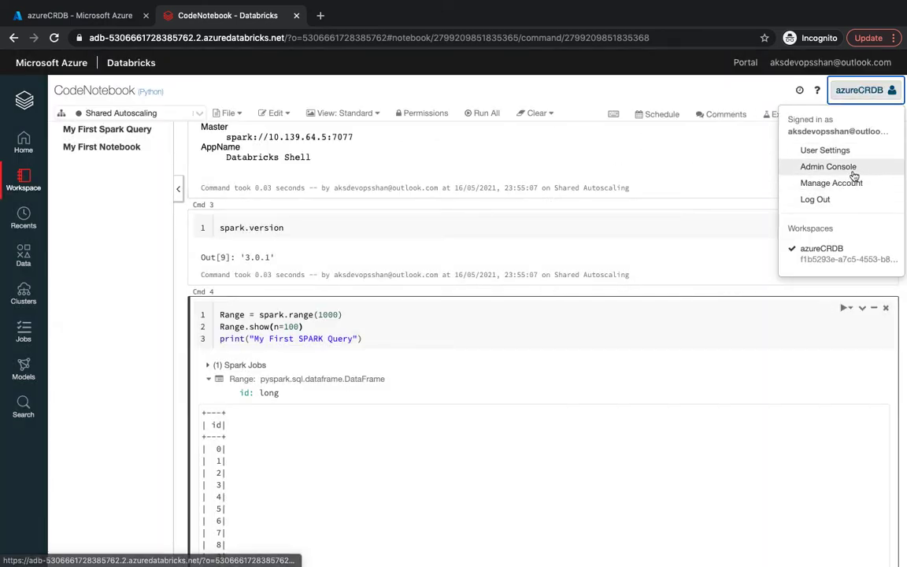
Step: Open the Admin Console's Global Init Scripts tab, which shows no scripts
left_click(827, 166)
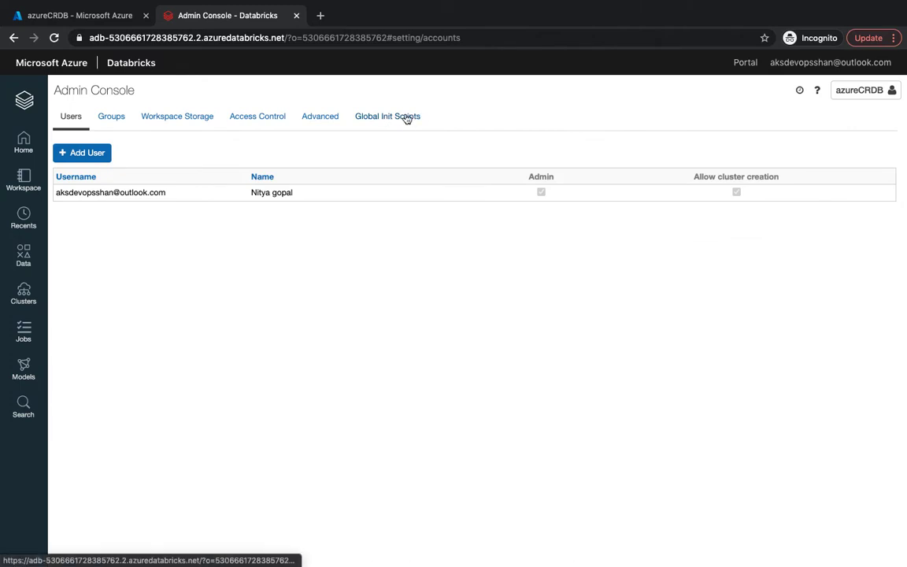
left_click(387, 116)
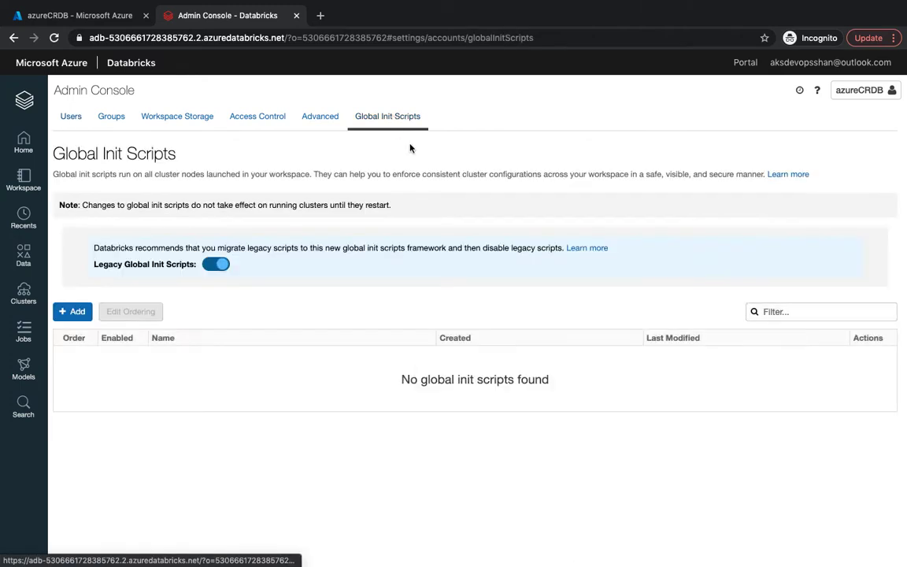
mouse_move(274, 350)
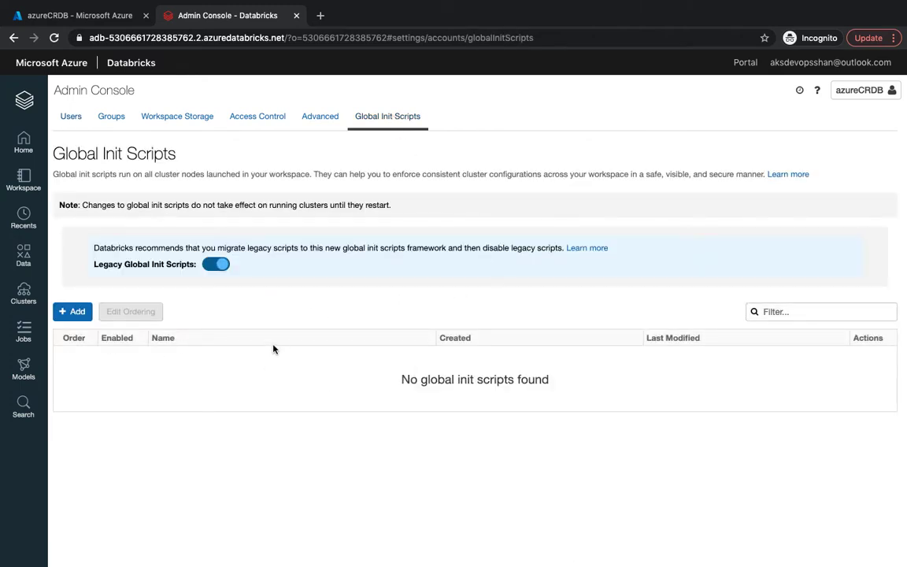
mouse_move(316, 363)
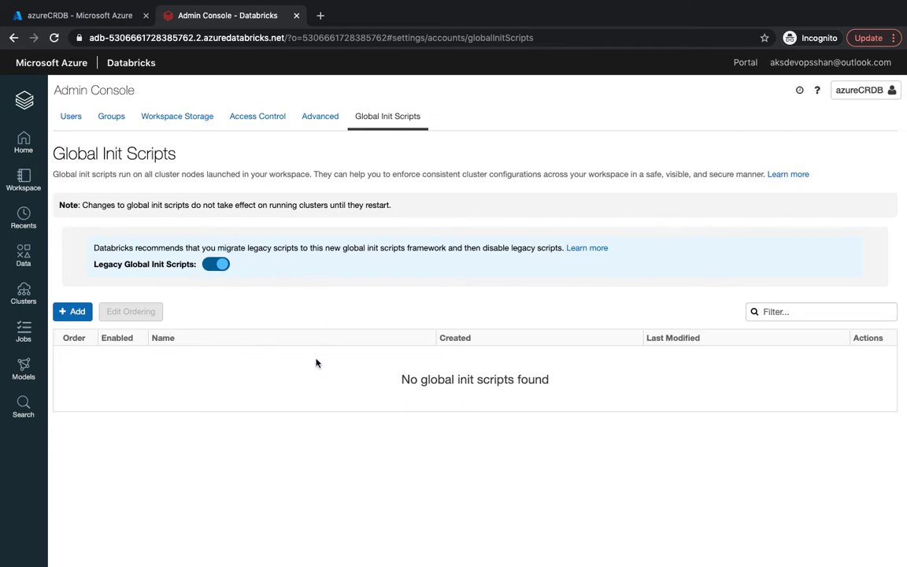
mouse_move(194, 429)
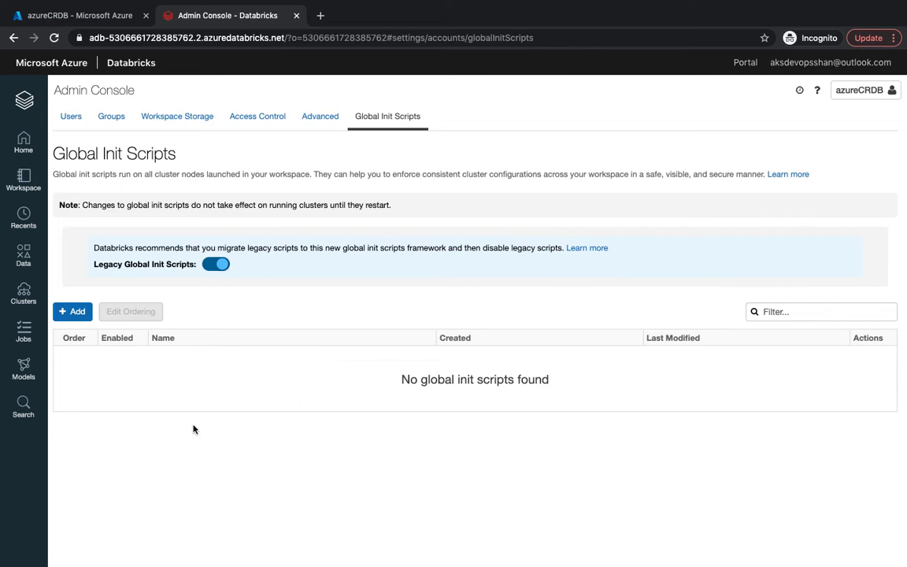
Step: Save an enabled global init script 'Library' with the pip install script, set to run first
left_click(72, 311)
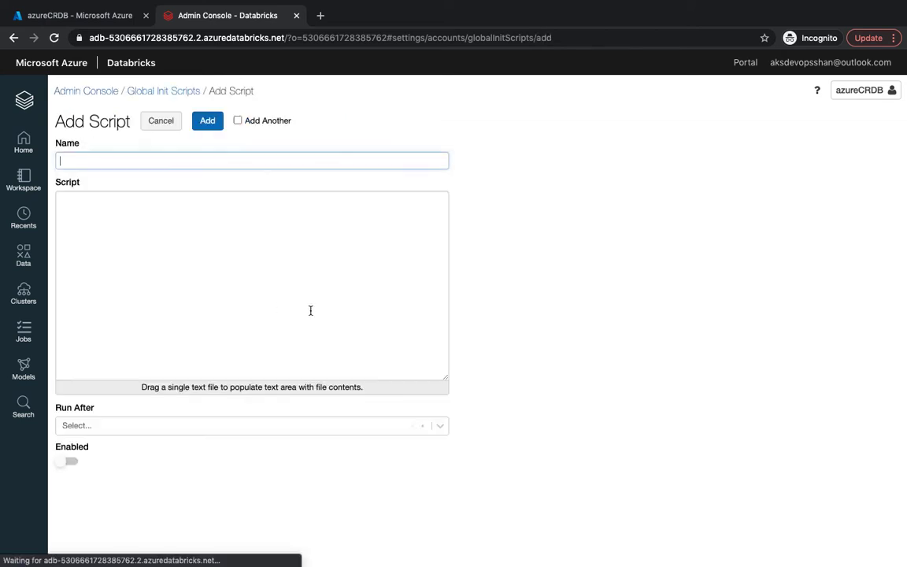
type("Library")
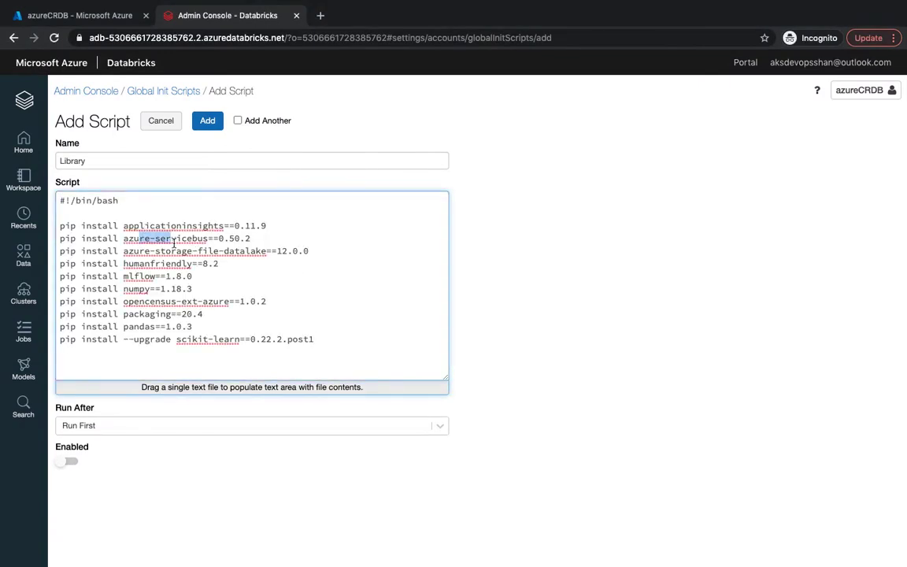
double_click(172, 226)
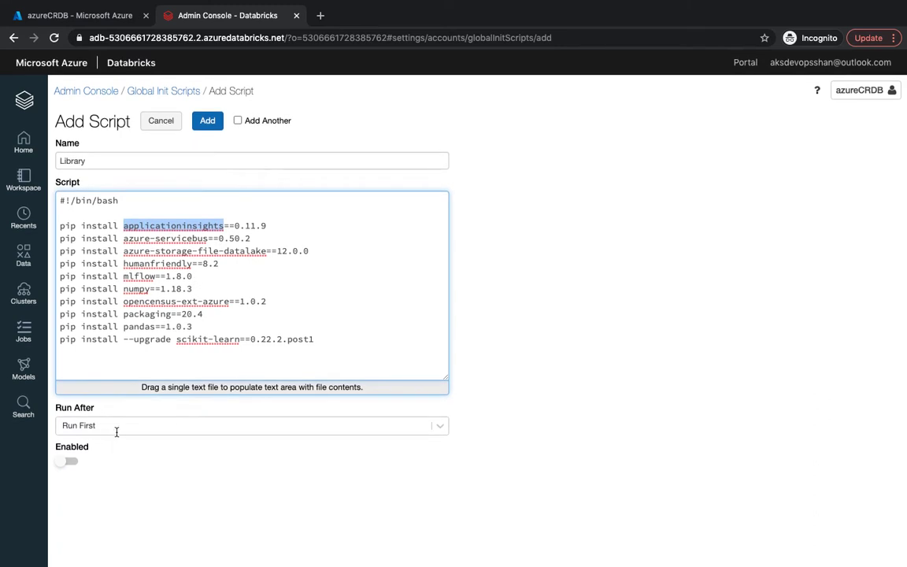
left_click(252, 425)
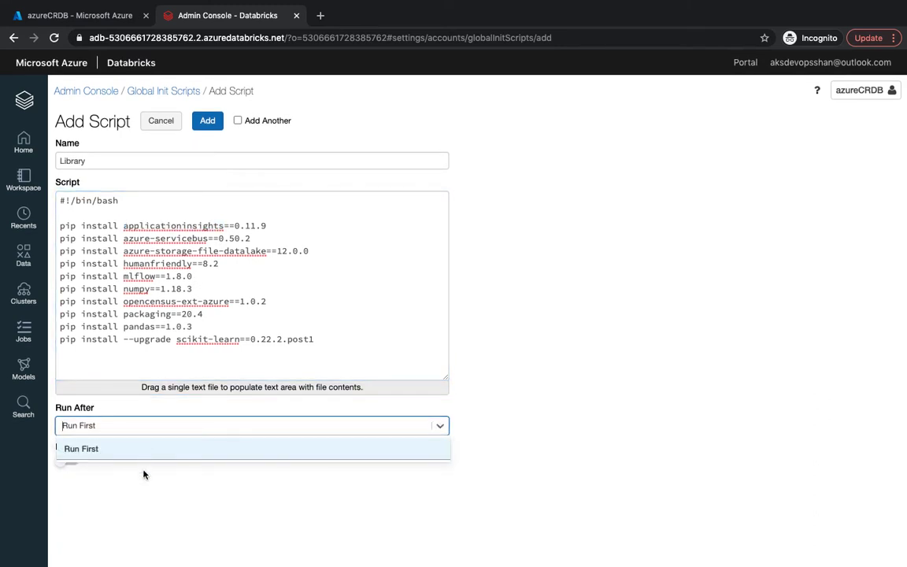
left_click(81, 448)
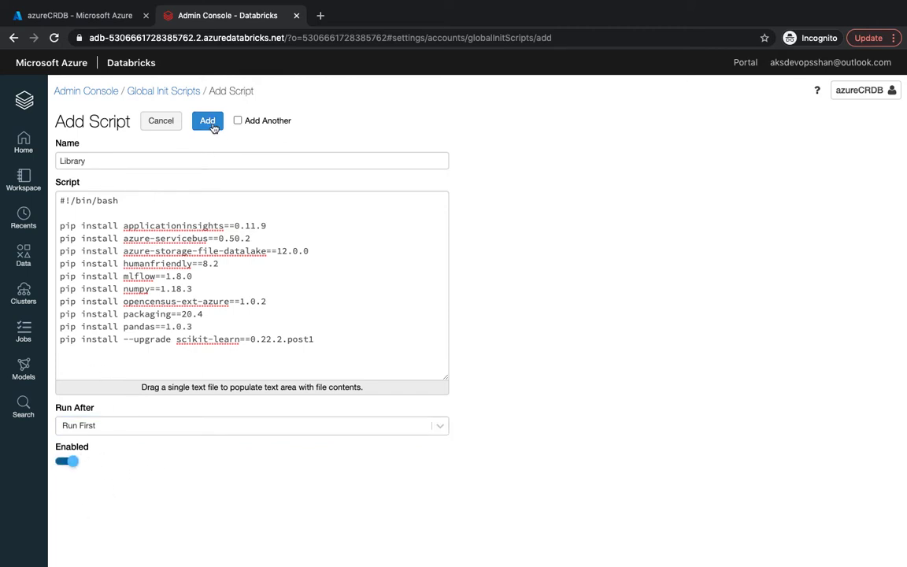
left_click(207, 121)
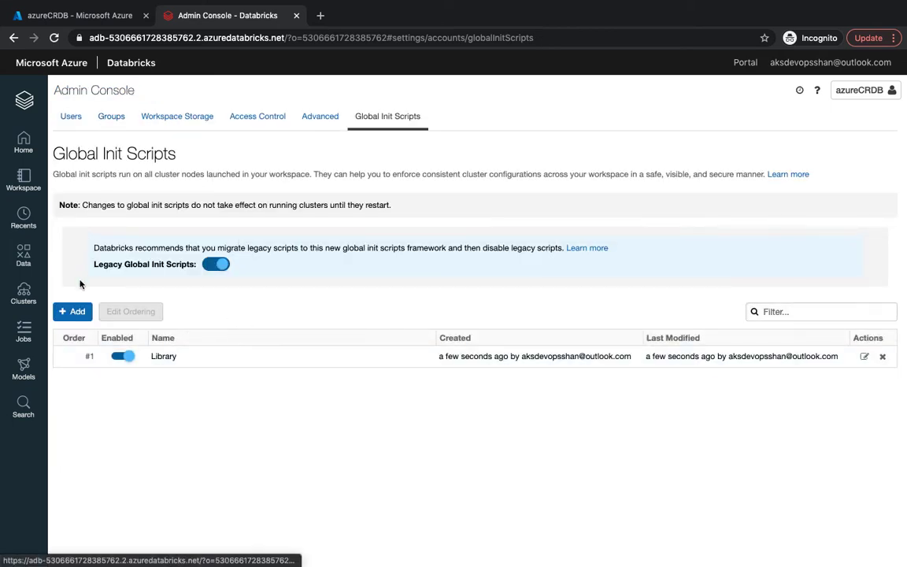
Step: Start the Shared Autoscaling cluster from the Clusters list
left_click(24, 293)
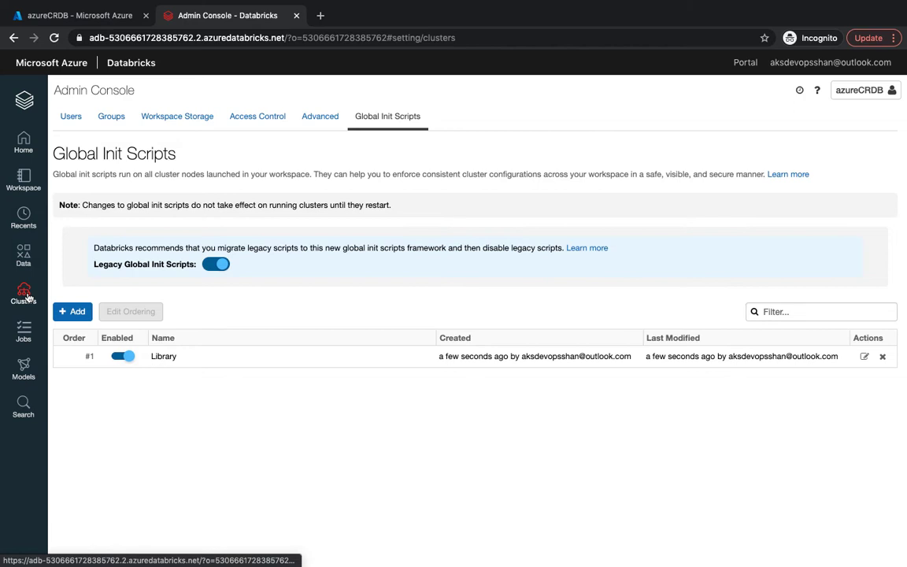
left_click(23, 295)
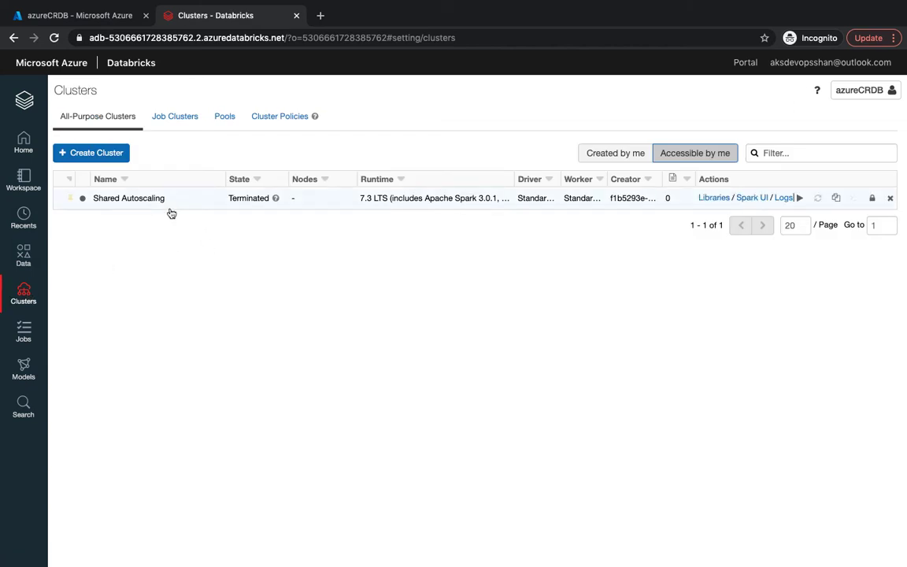
left_click(128, 197)
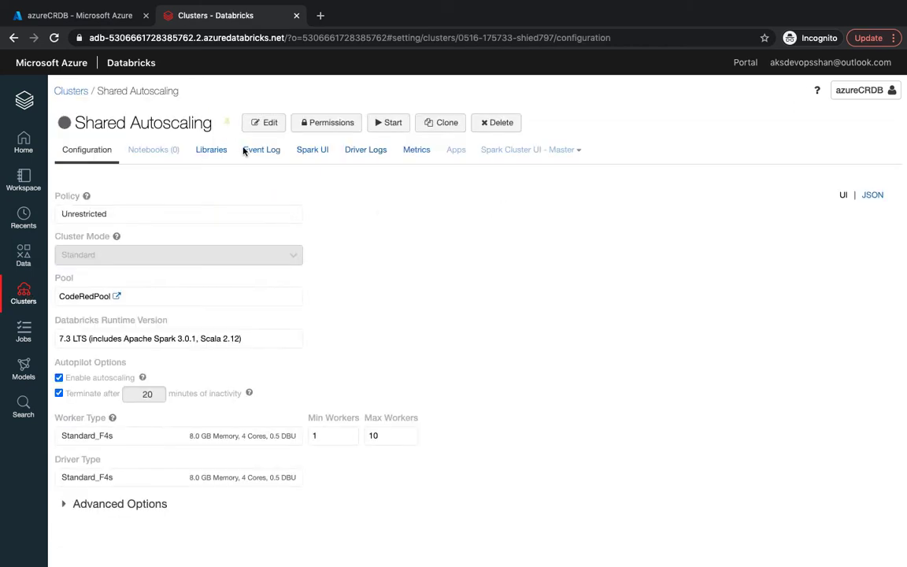
mouse_move(563, 222)
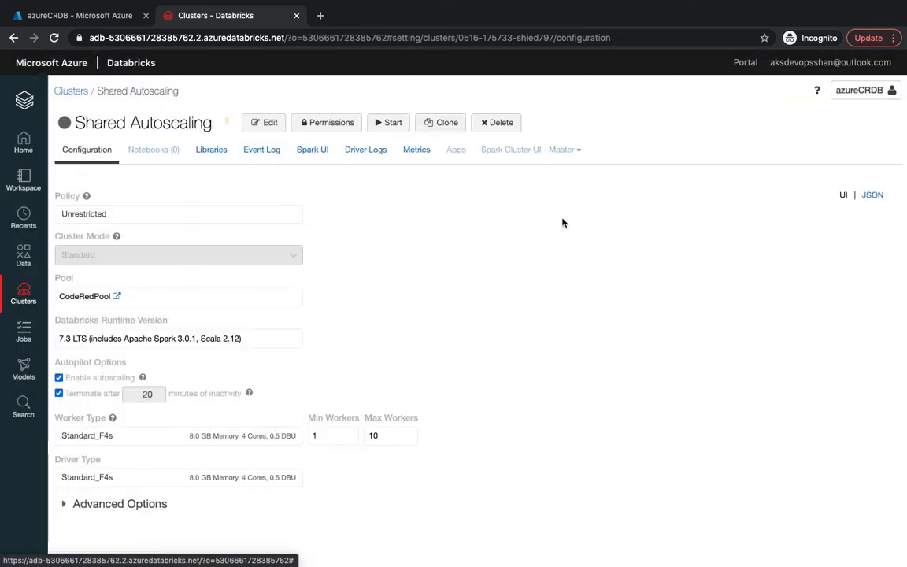
left_click(387, 122)
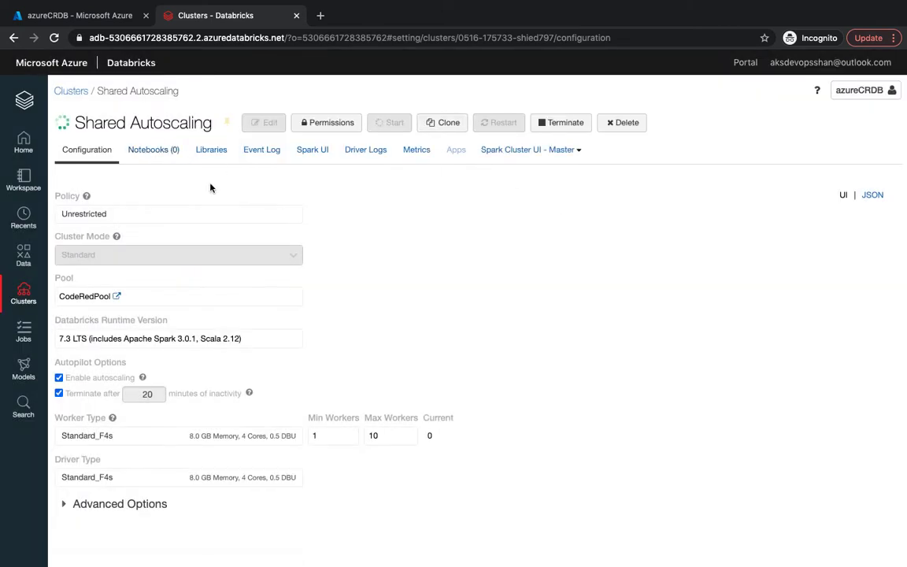
mouse_move(340, 230)
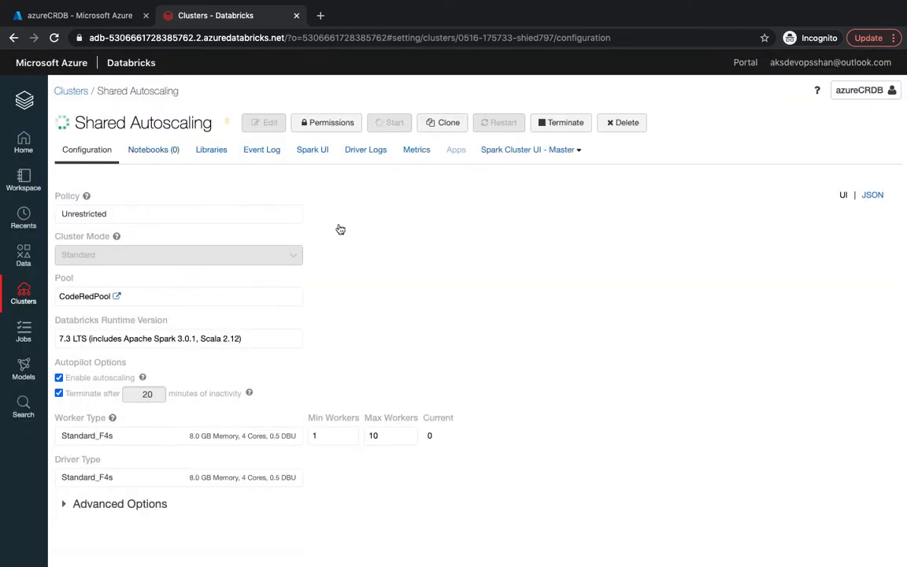
Step: In the event log, verify the Library init script started and finished with SUCCEEDED
left_click(262, 149)
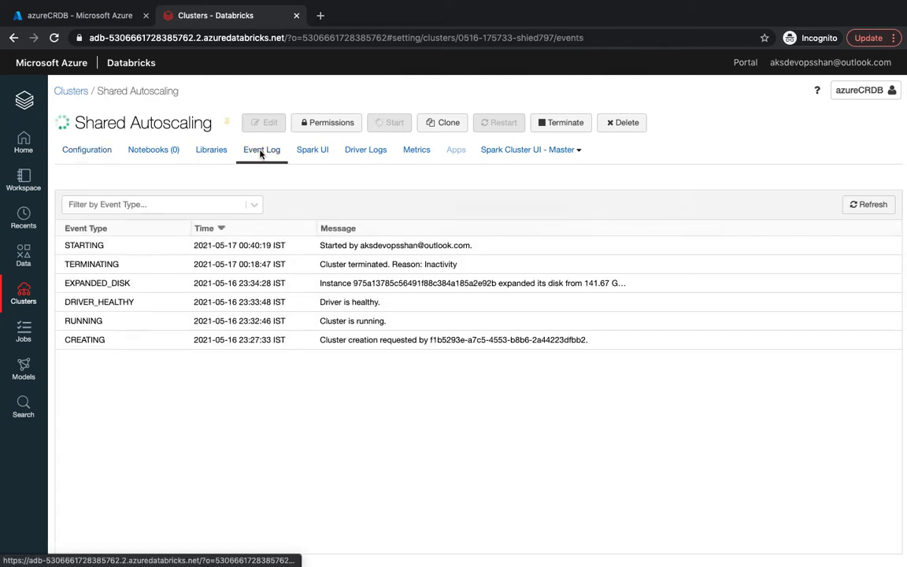
mouse_move(396, 263)
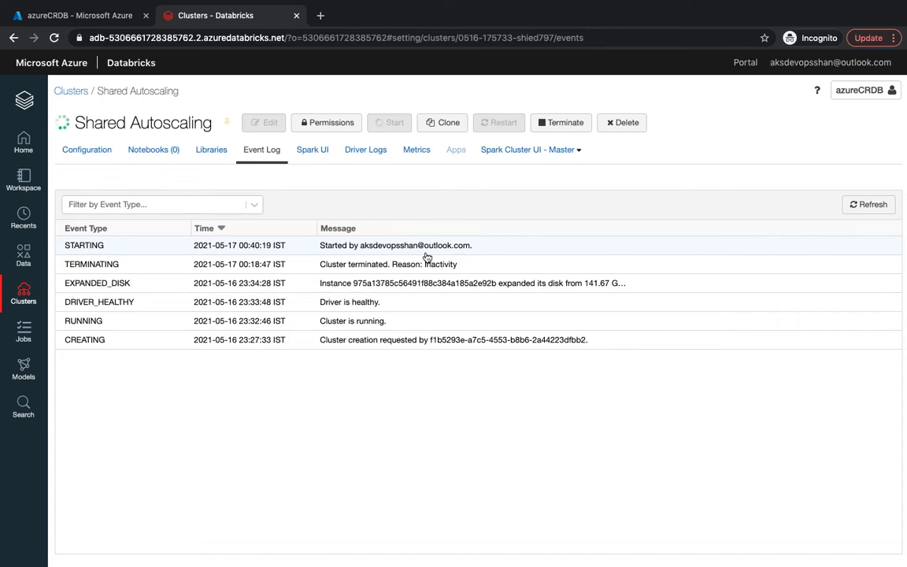
mouse_move(448, 254)
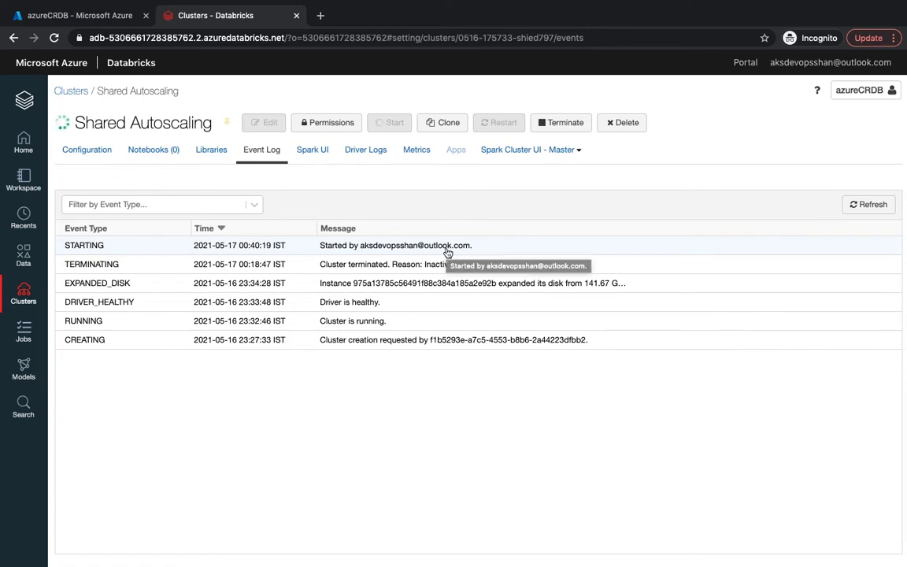
mouse_move(422, 251)
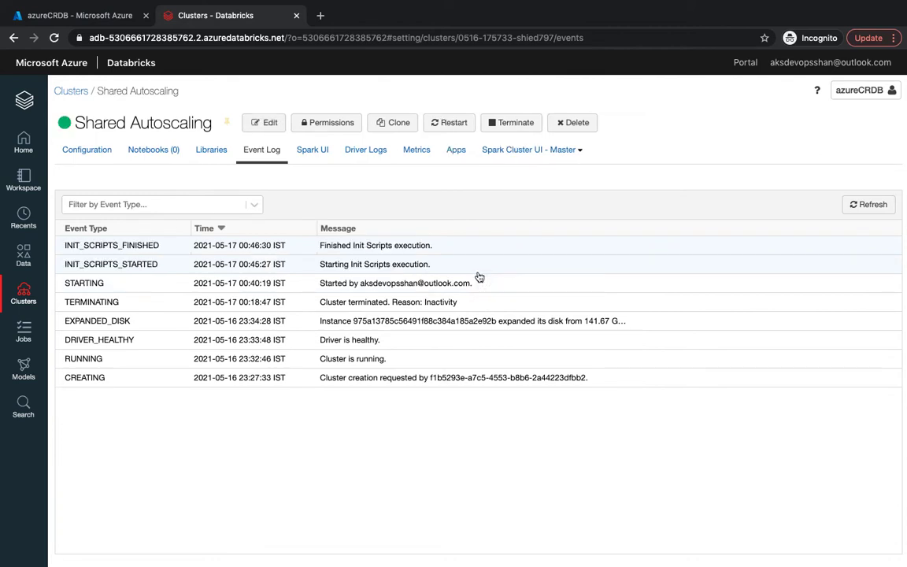
mouse_move(539, 265)
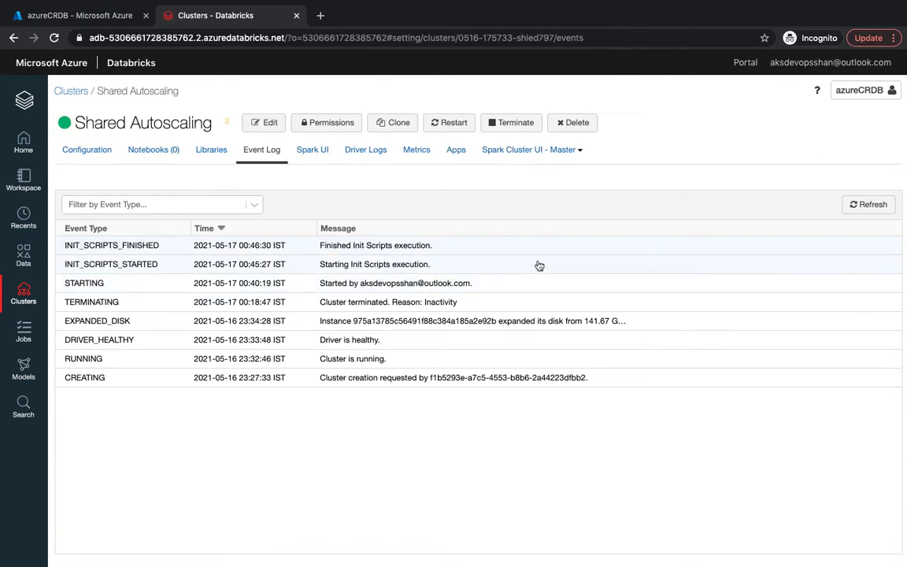
left_click(111, 264)
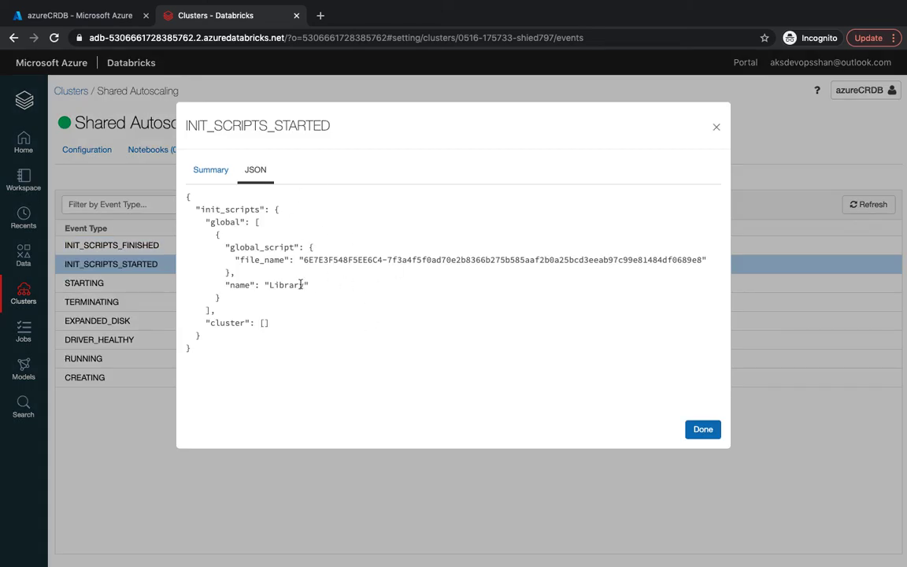
double_click(286, 285)
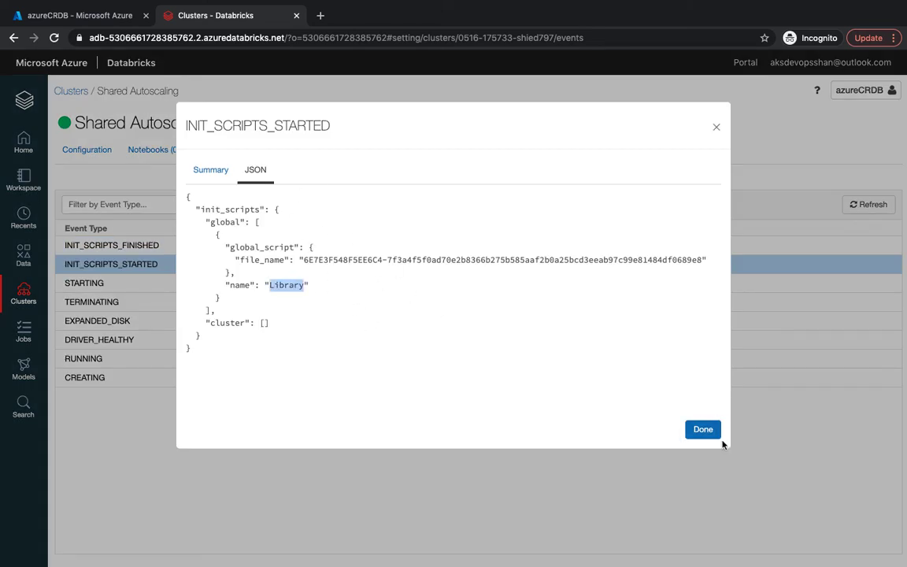
left_click(111, 245)
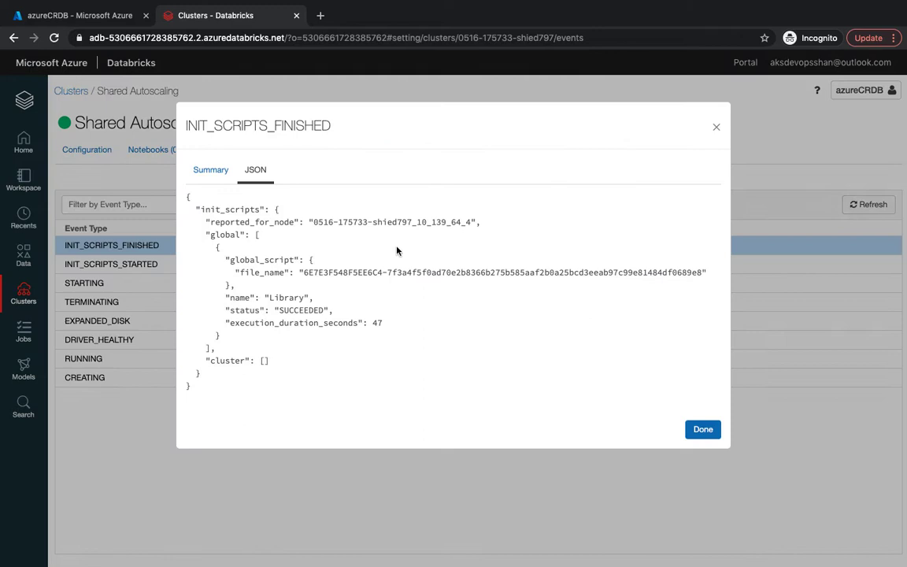
double_click(300, 310)
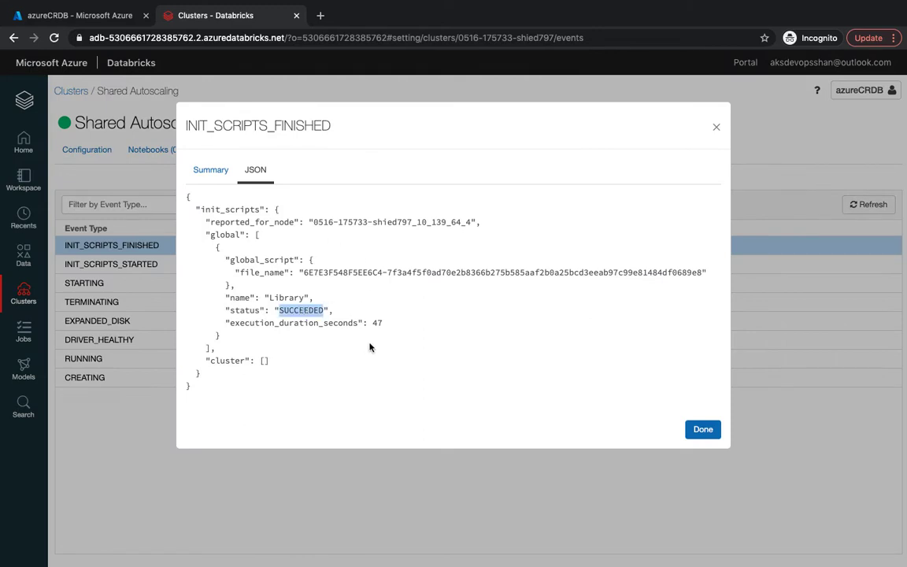
left_click(701, 430)
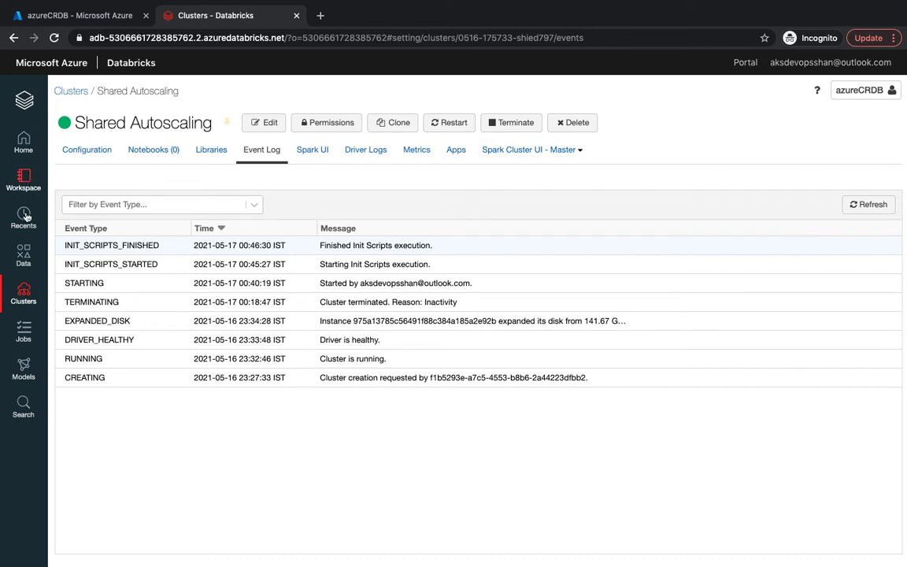
Step: Open the CodeNotebook notebook and enter %pip list in a cell
left_click(23, 180)
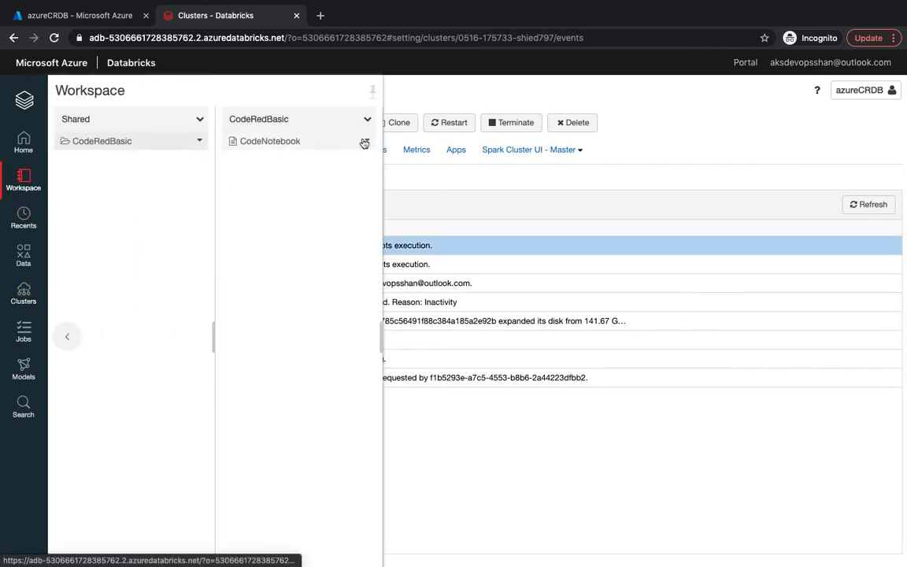
left_click(269, 141)
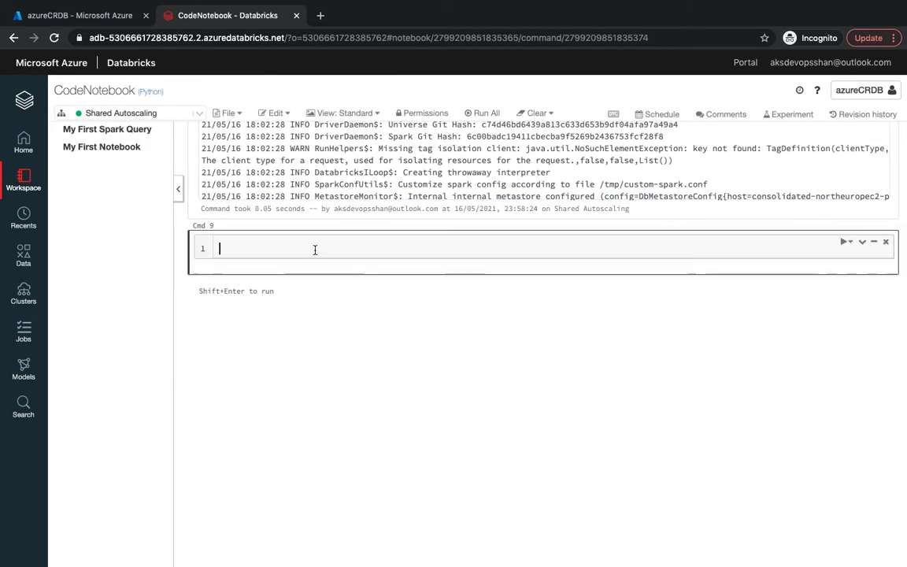
type("8")
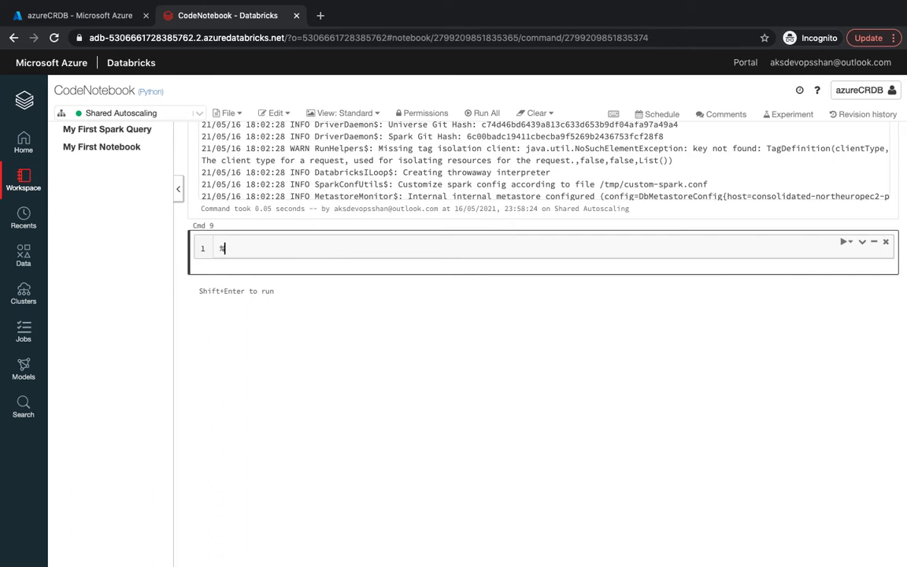
type("%pip list")
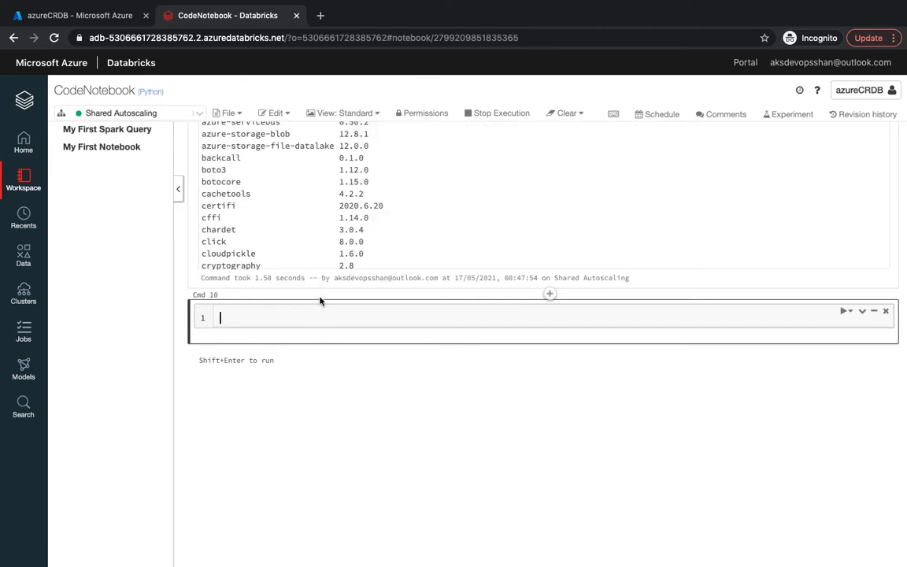
scroll("up", 3)
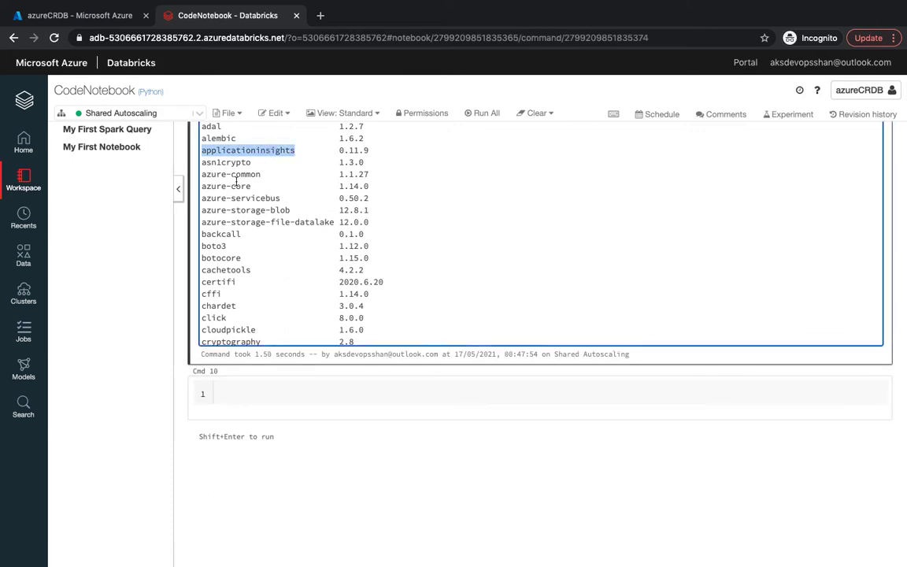
mouse_move(258, 226)
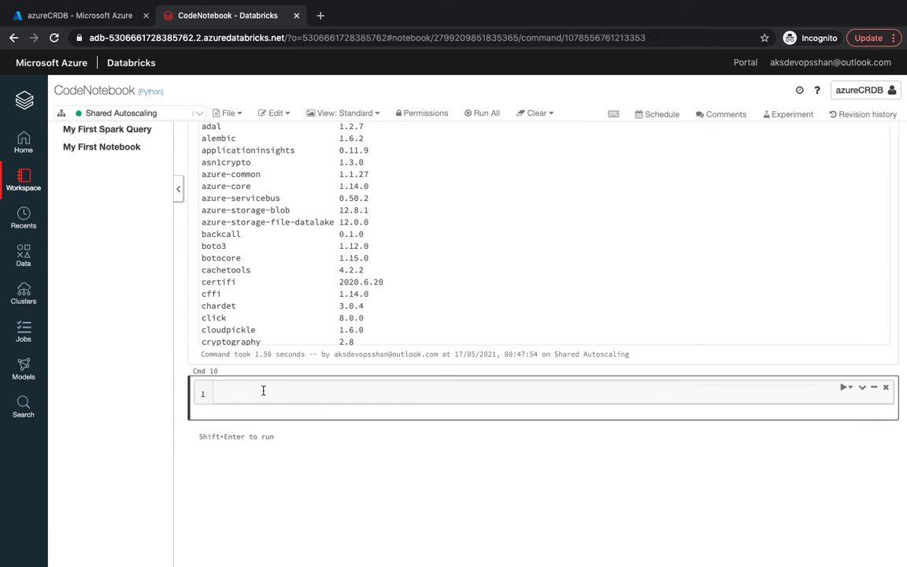
Step: Run %pip install applicationinsights==0.11.9 and review the earlier pip list output
type("%pip")
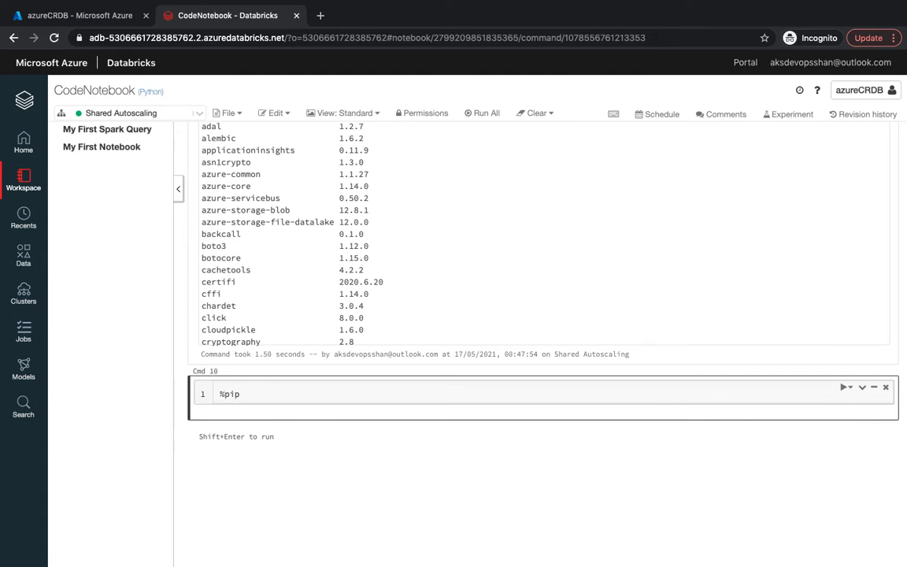
type("insta")
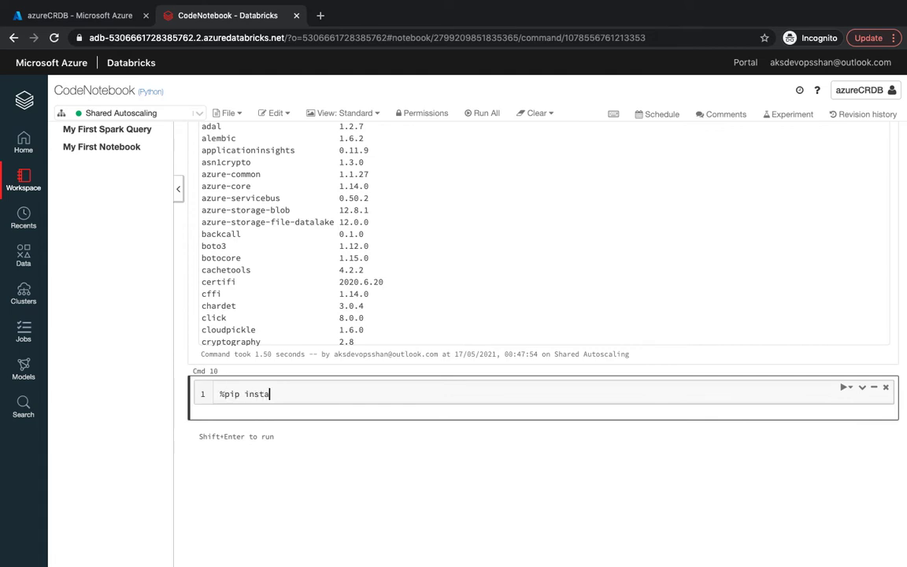
type("ll")
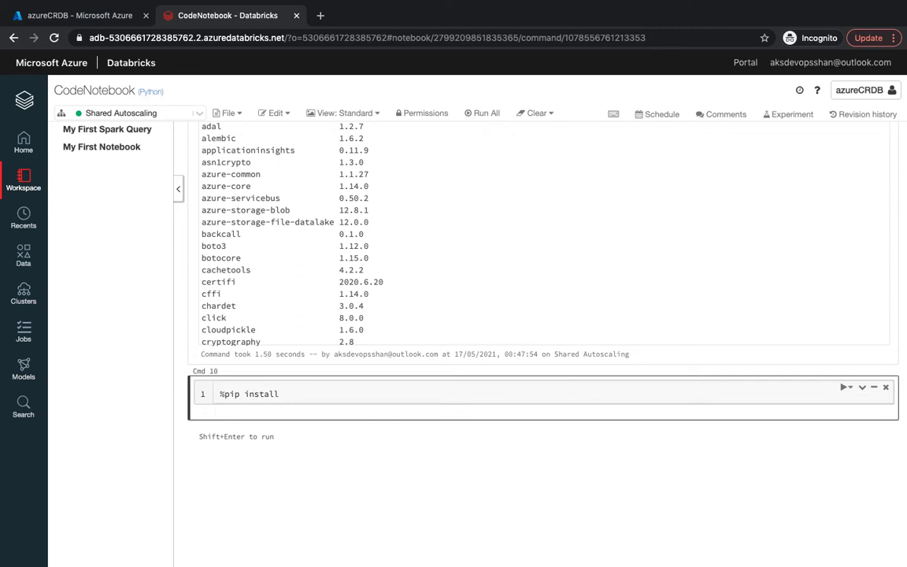
type("applicationinsight")
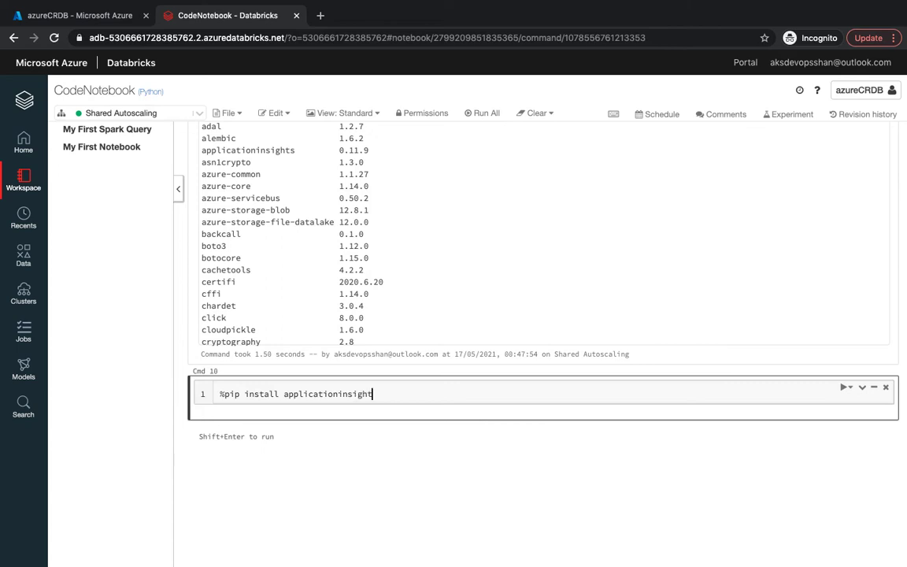
type("-")
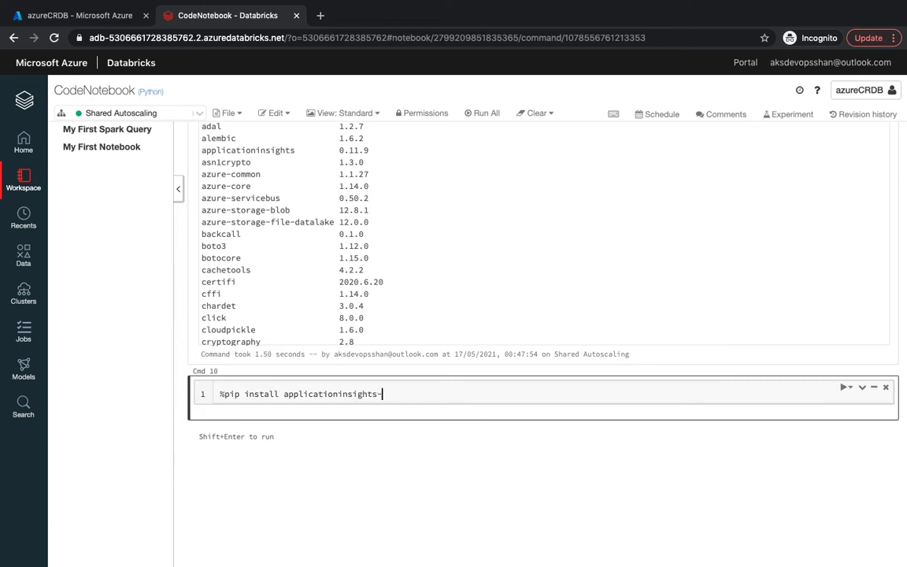
type("==0")
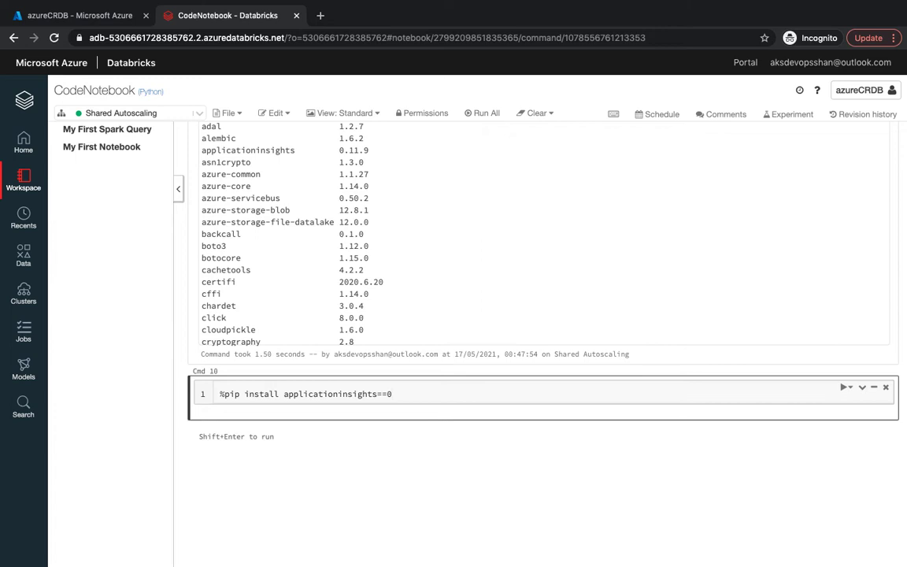
type(".11.9")
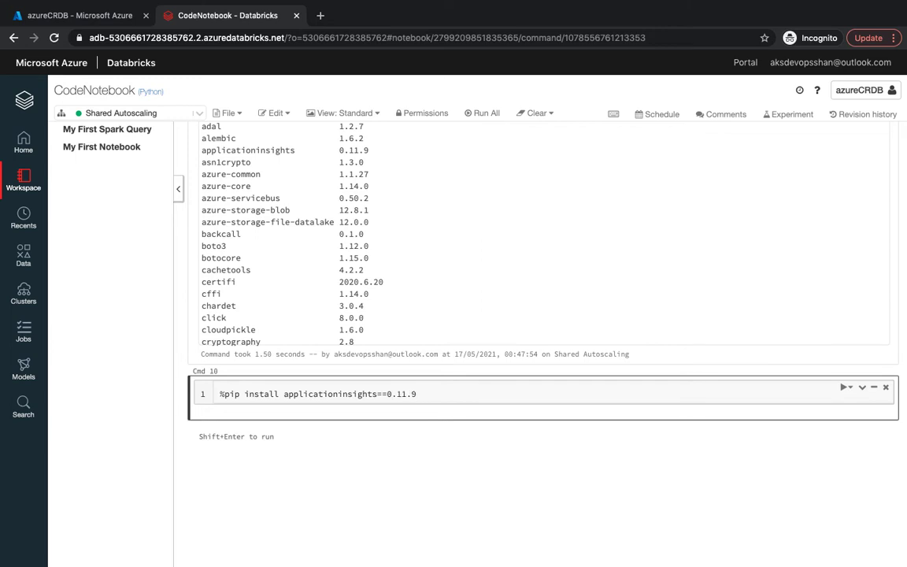
left_click(846, 387)
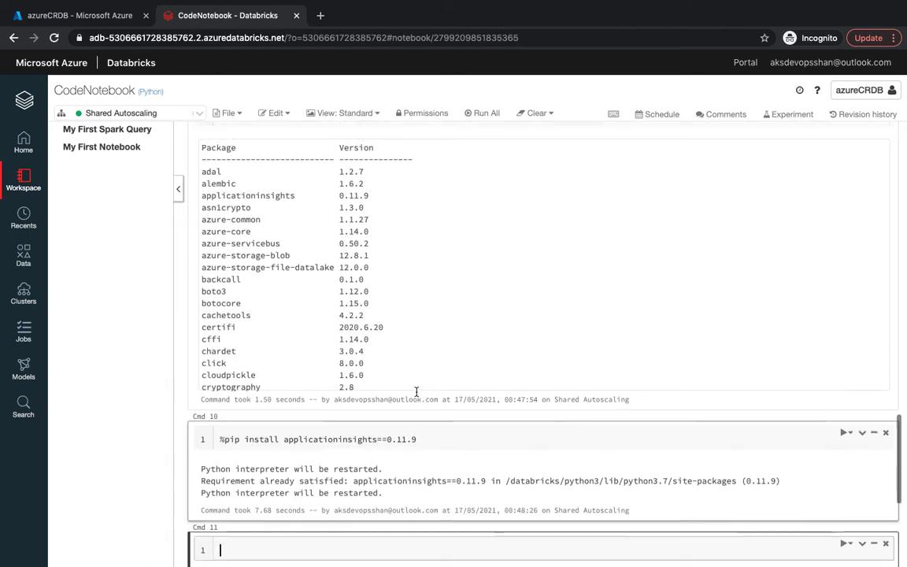
scroll("up", 3)
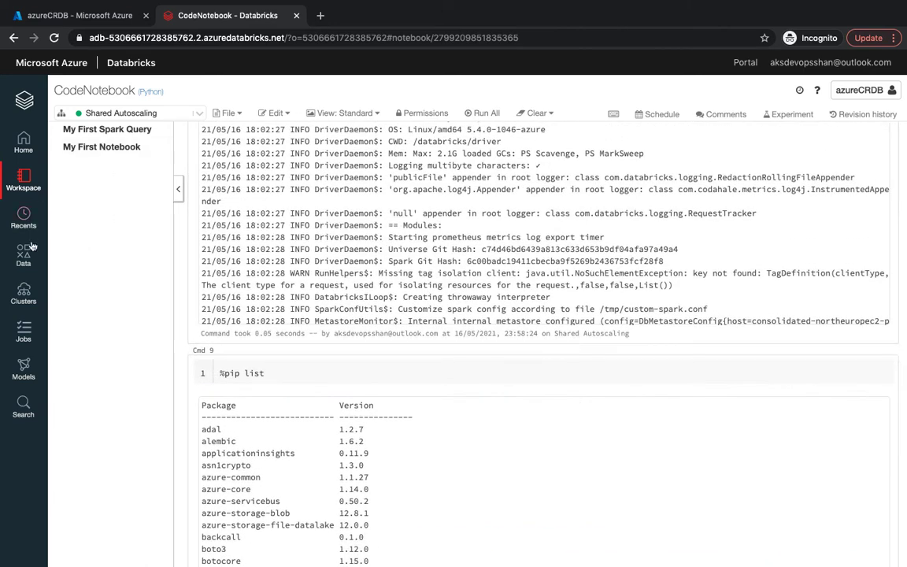
Step: Reopen Admin Console > Global Init Scripts, showing the enabled Library script as #1
left_click(860, 90)
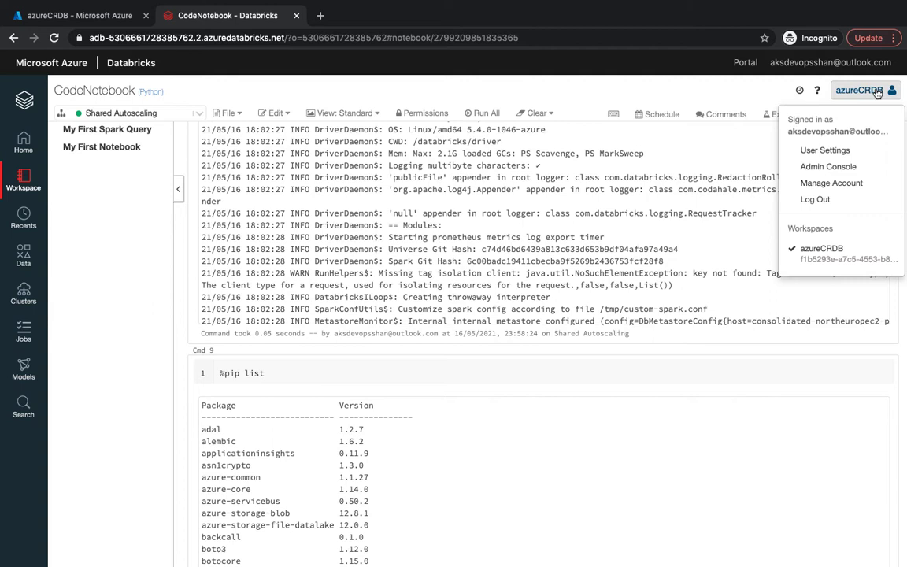
mouse_move(825, 150)
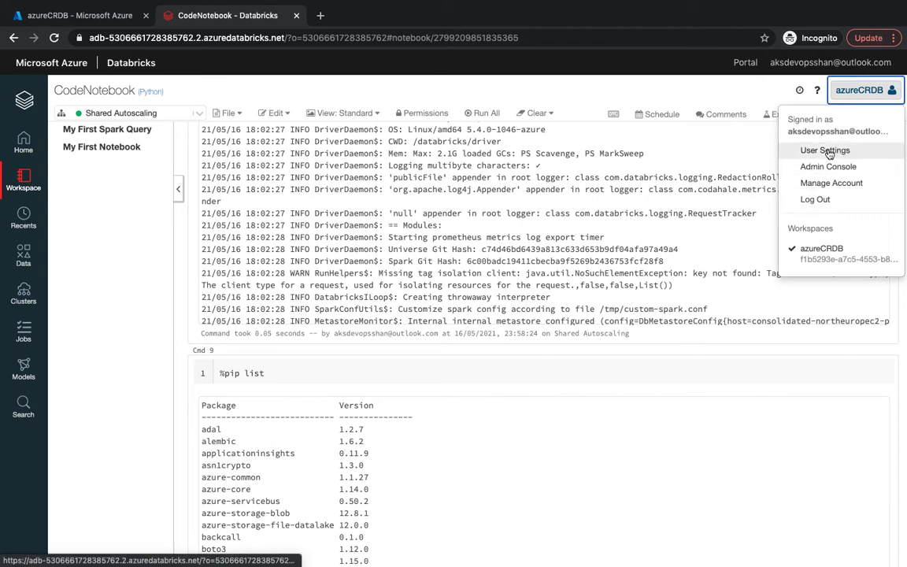
left_click(828, 167)
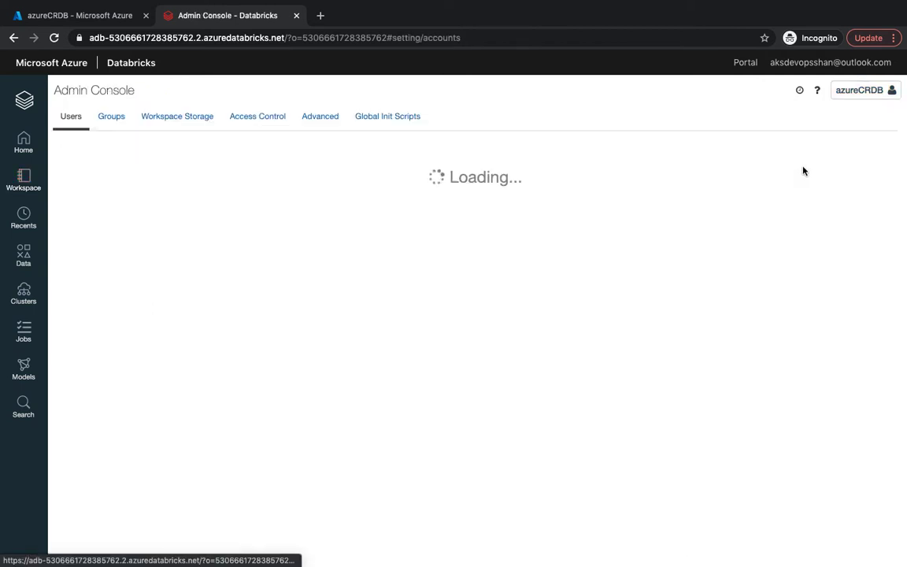
left_click(387, 115)
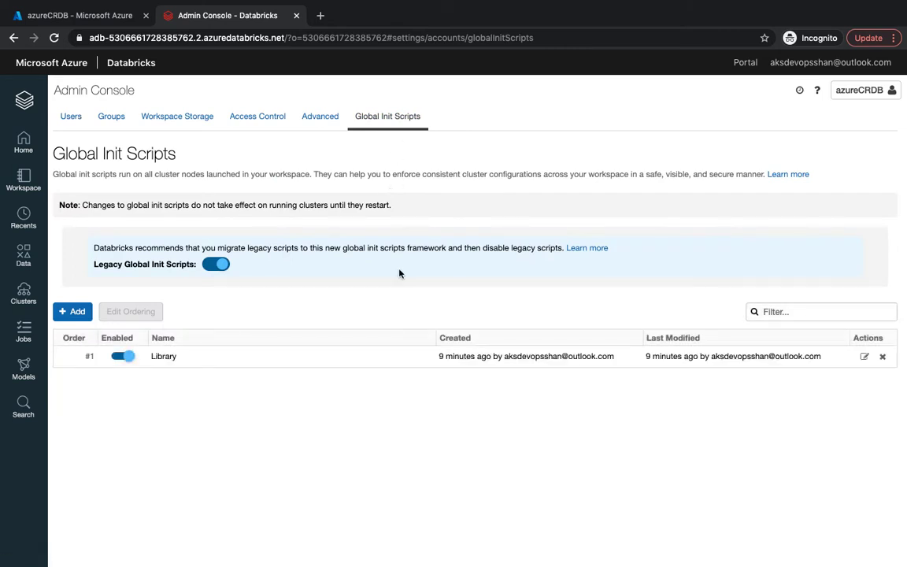
Step: Add a 'datadog' global init script with the Datadog agent install script, then toggle it enabled
left_click(72, 311)
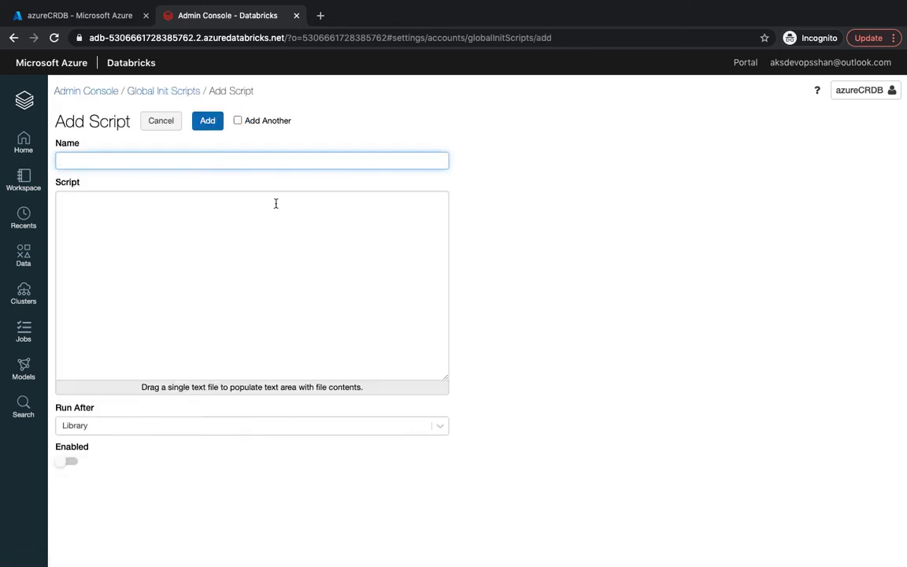
mouse_move(223, 272)
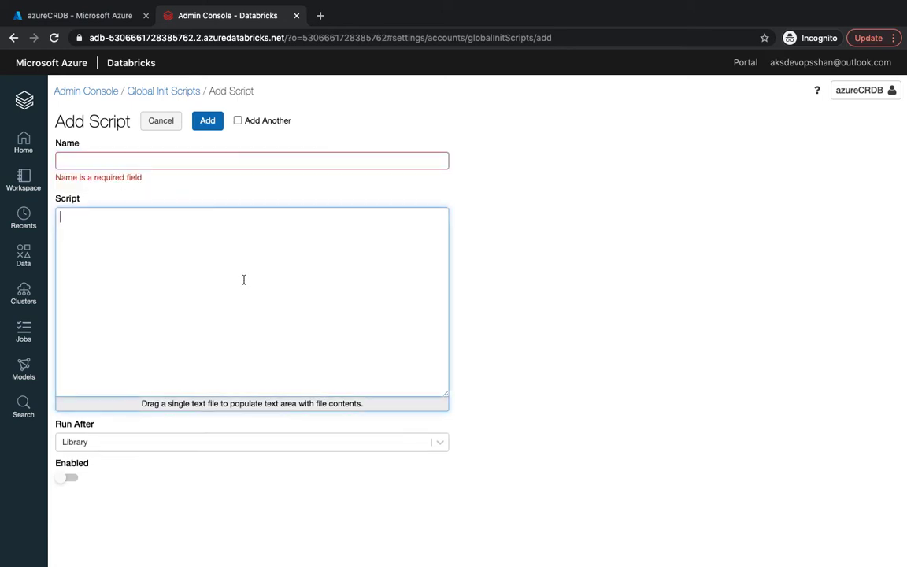
left_click(252, 161)
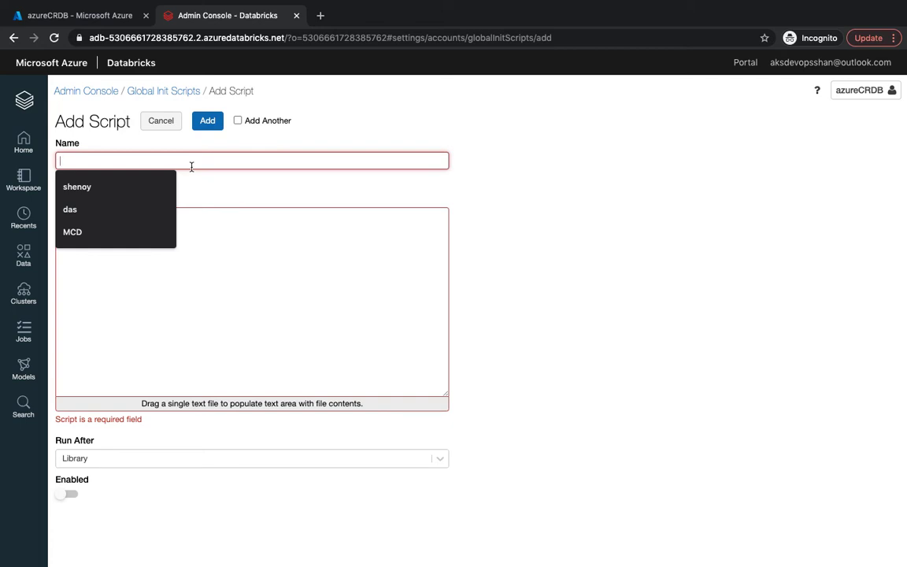
left_click(226, 313)
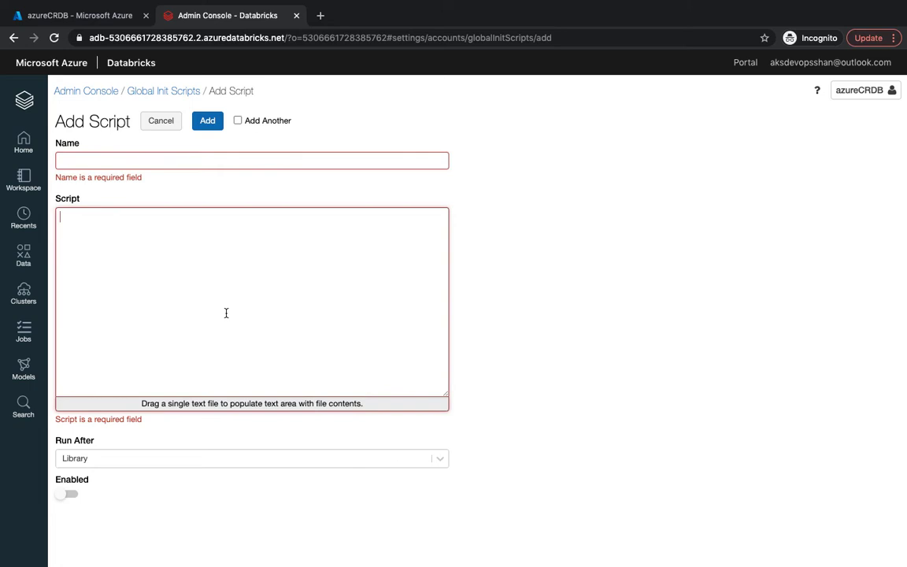
type("datadog")
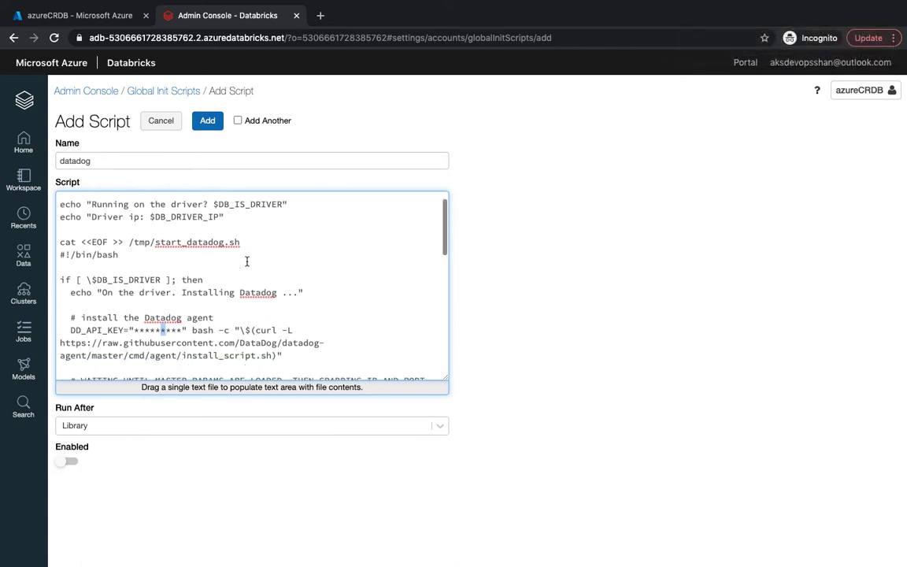
scroll("down", 3)
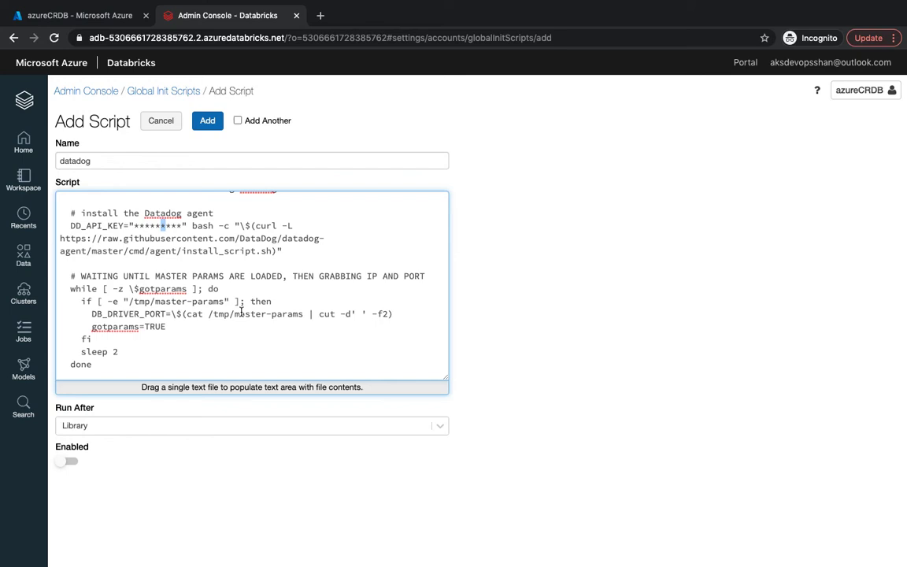
mouse_move(227, 225)
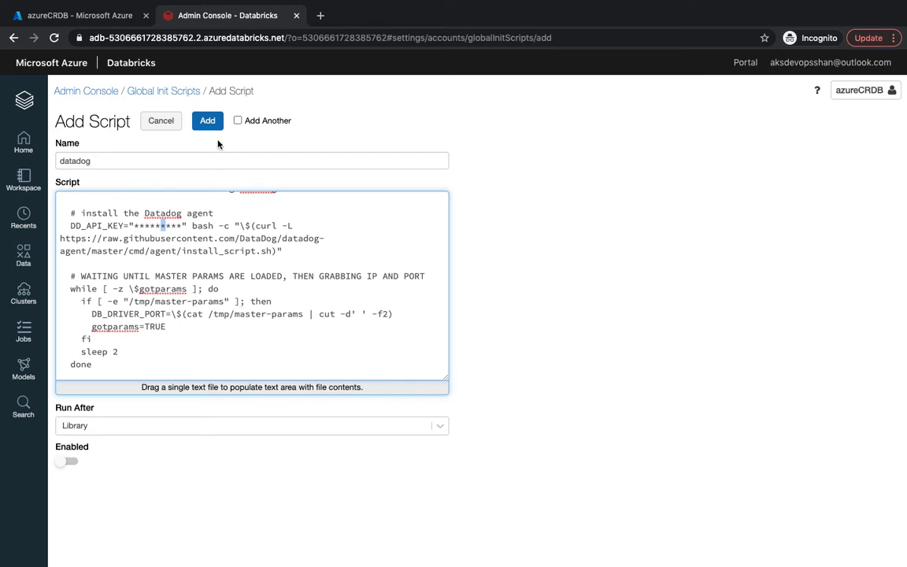
mouse_move(207, 120)
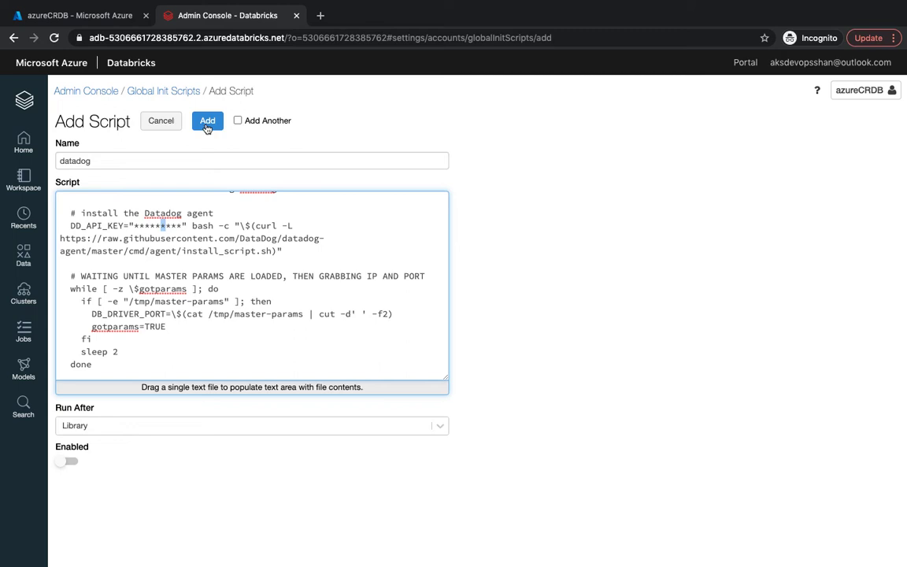
left_click(208, 121)
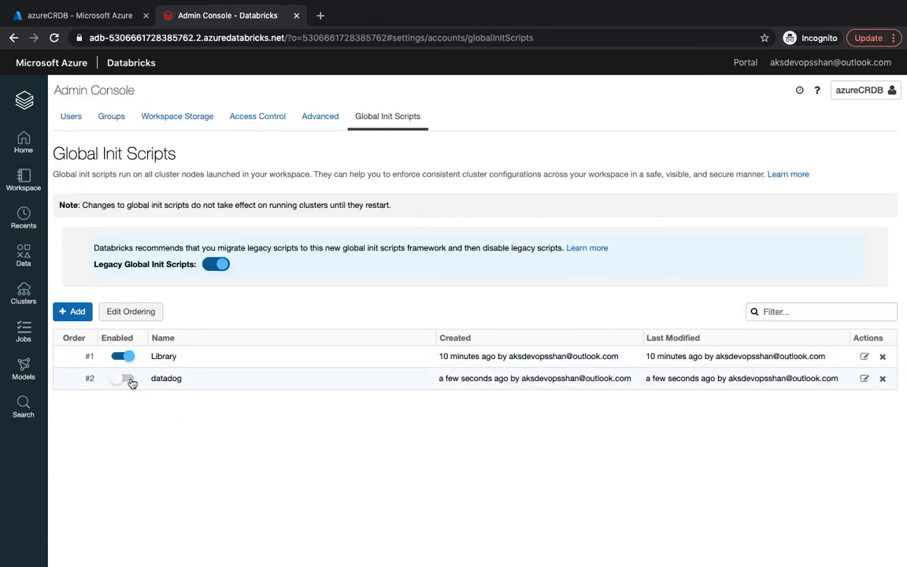
left_click(123, 379)
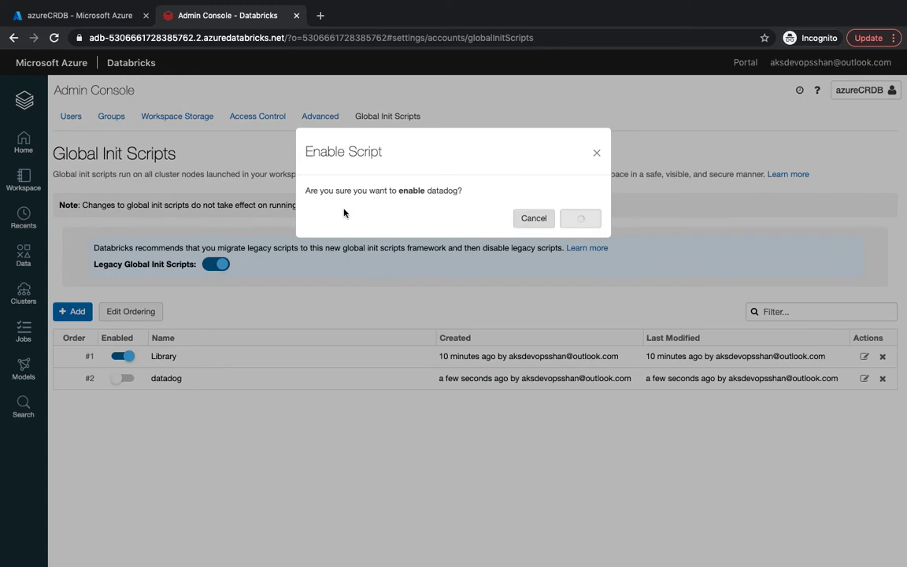
Step: Confirm enabling datadog, restart the Shared Autoscaling cluster, and open its event log
left_click(580, 218)
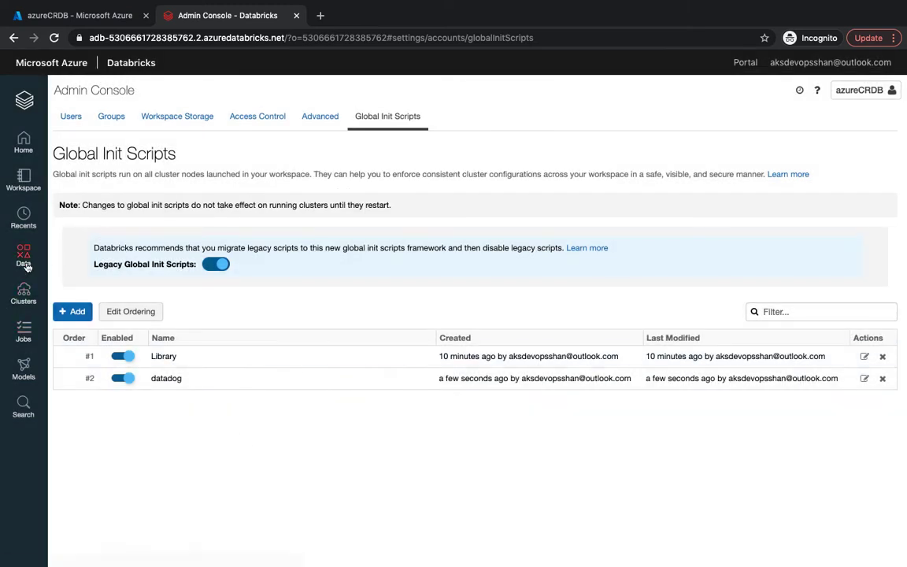
left_click(23, 294)
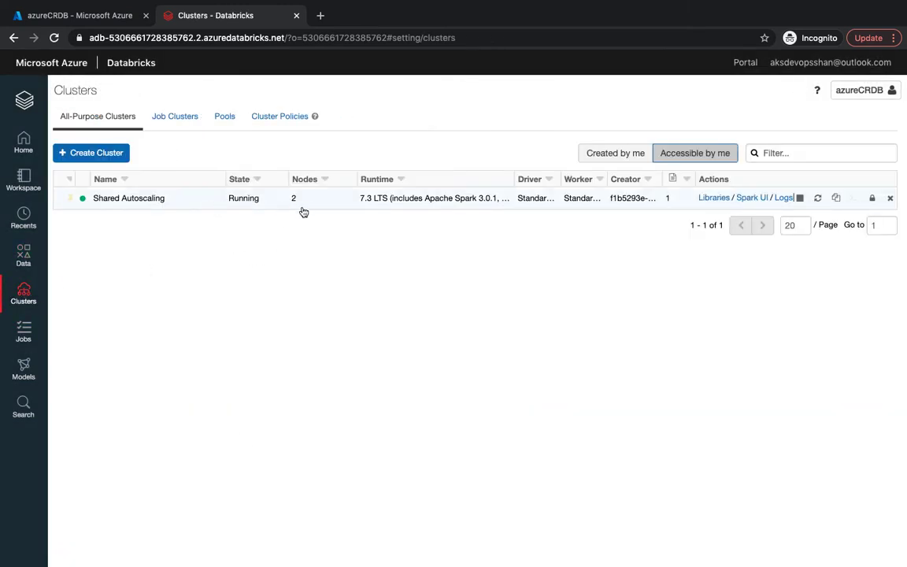
left_click(128, 197)
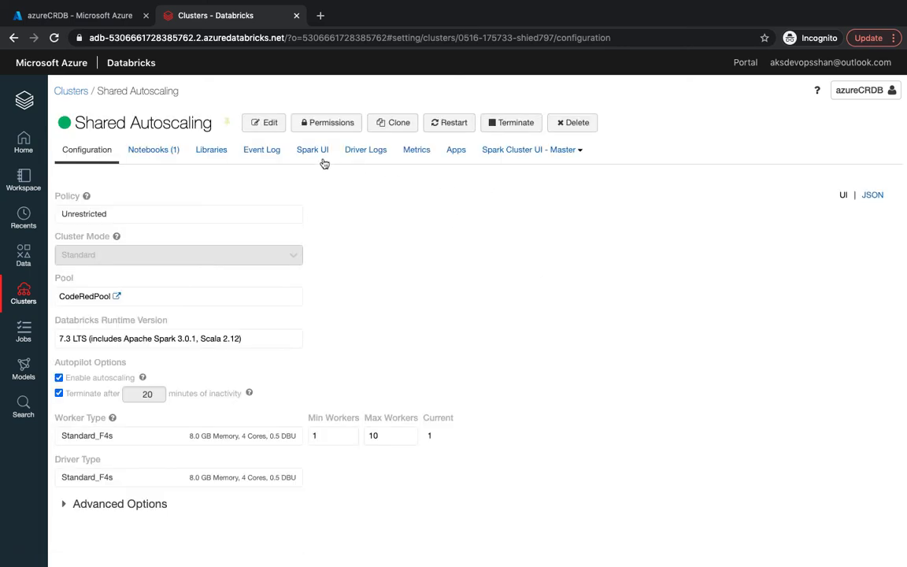
left_click(449, 122)
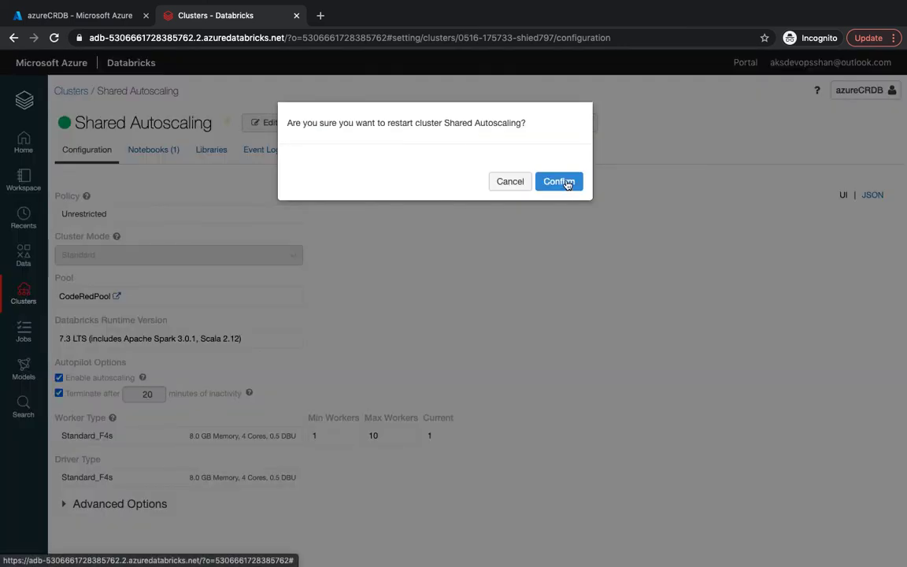
left_click(559, 181)
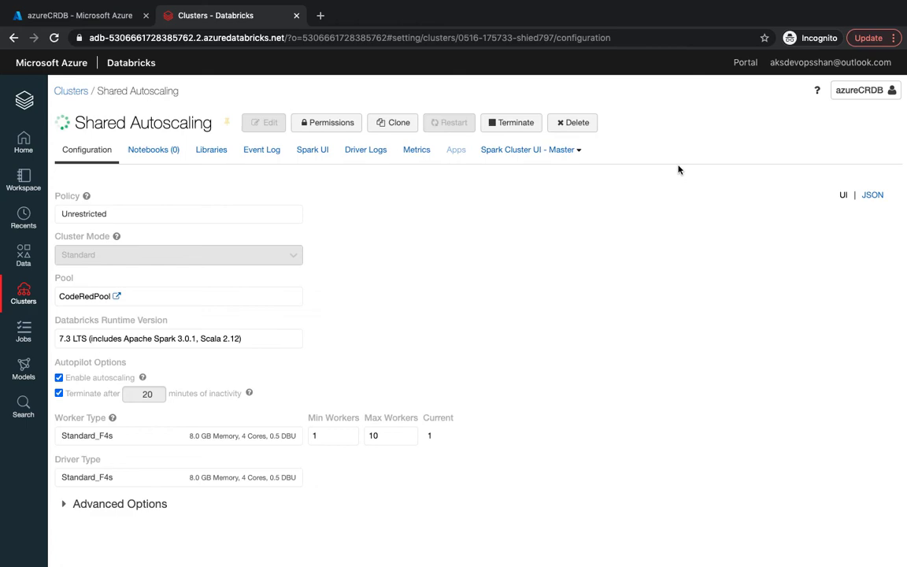
left_click(261, 150)
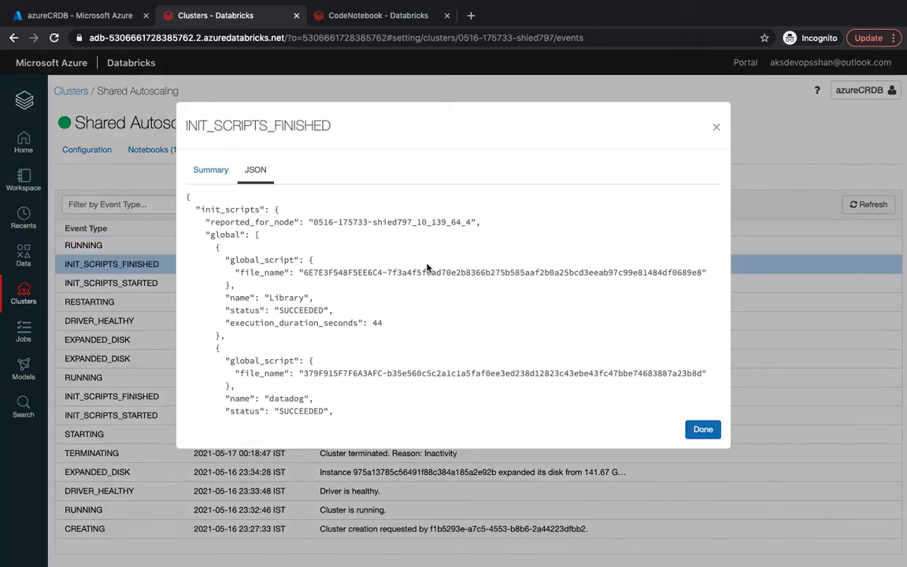
mouse_move(354, 293)
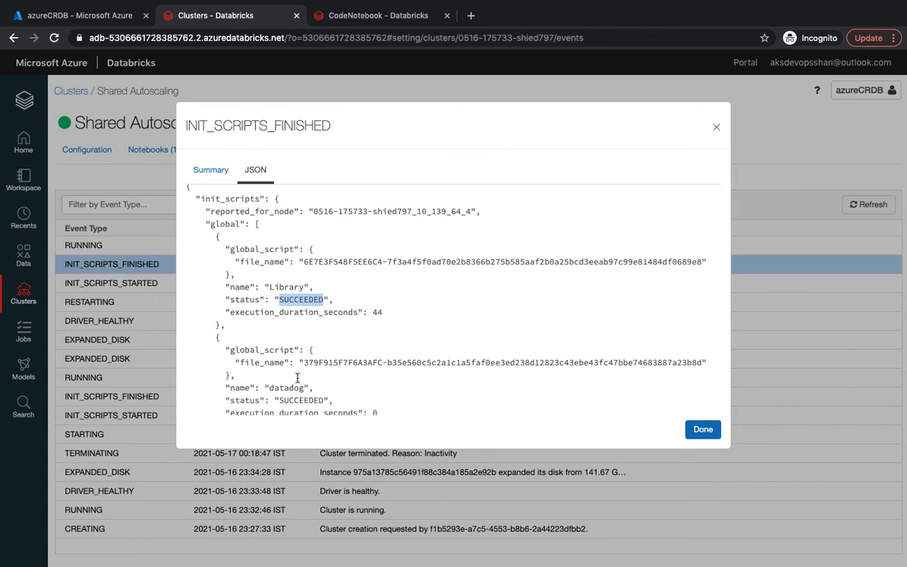
Step: Scroll the INIT_SCRIPTS_FINISHED event JSON to the datadog script's SUCCEEDED status
scroll("down", 3)
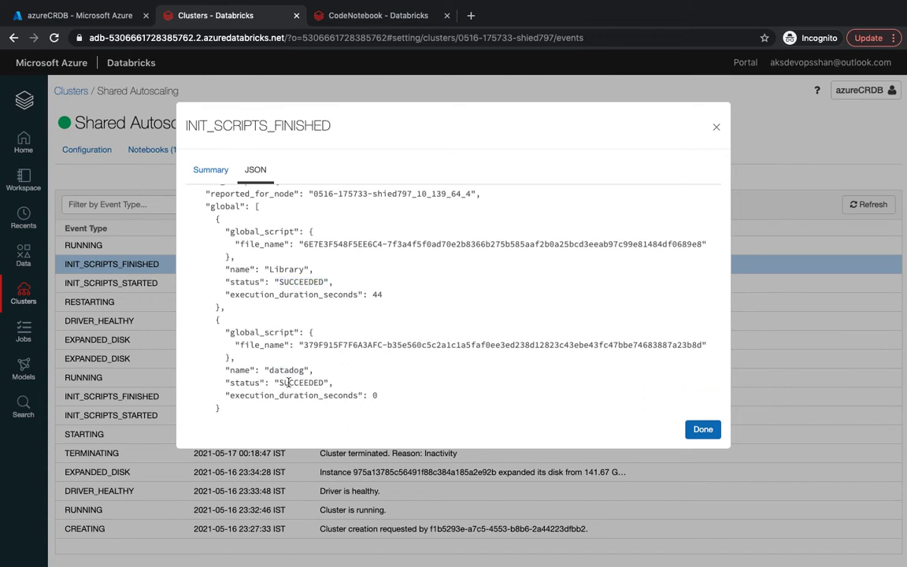
double_click(302, 382)
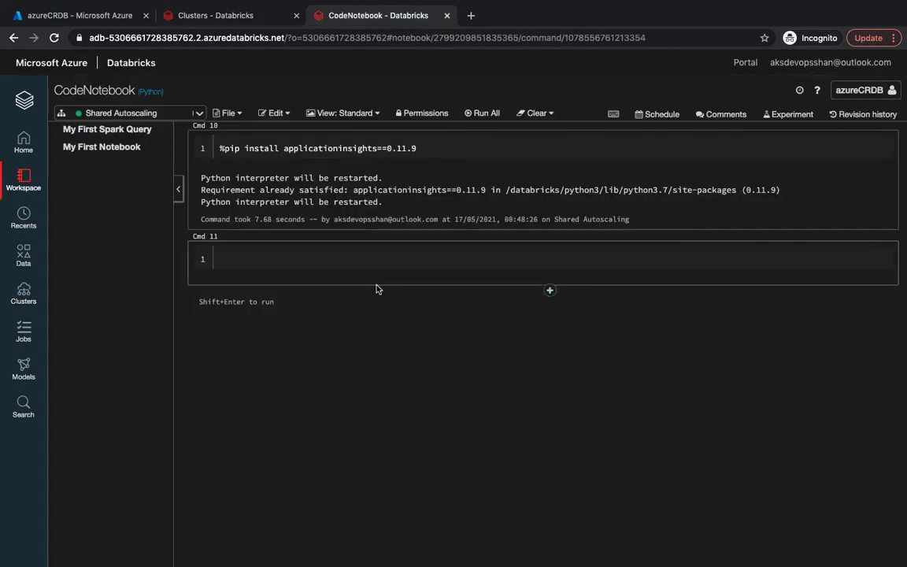
Step: Run %sh datadog-agent status in the empty cell, which returns a config parse error
left_click(385, 258)
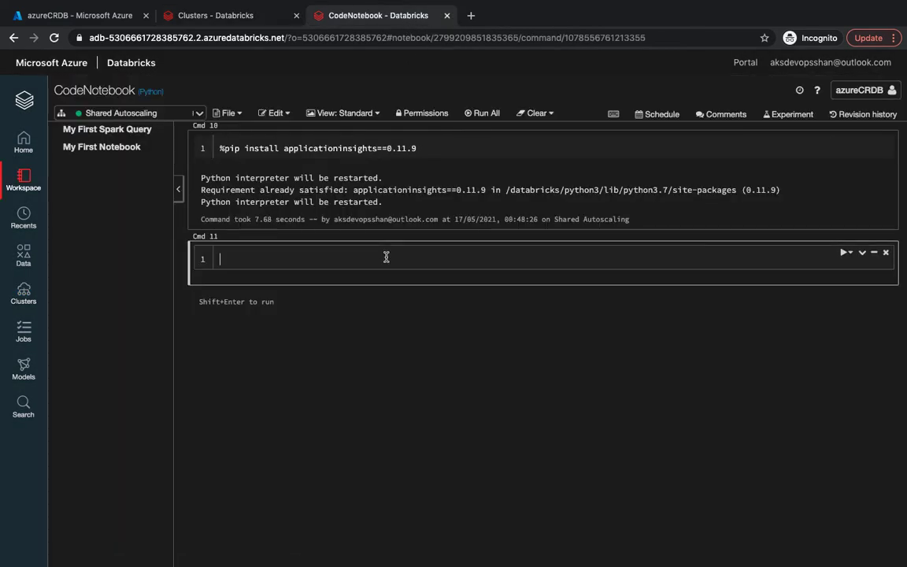
type("%sh")
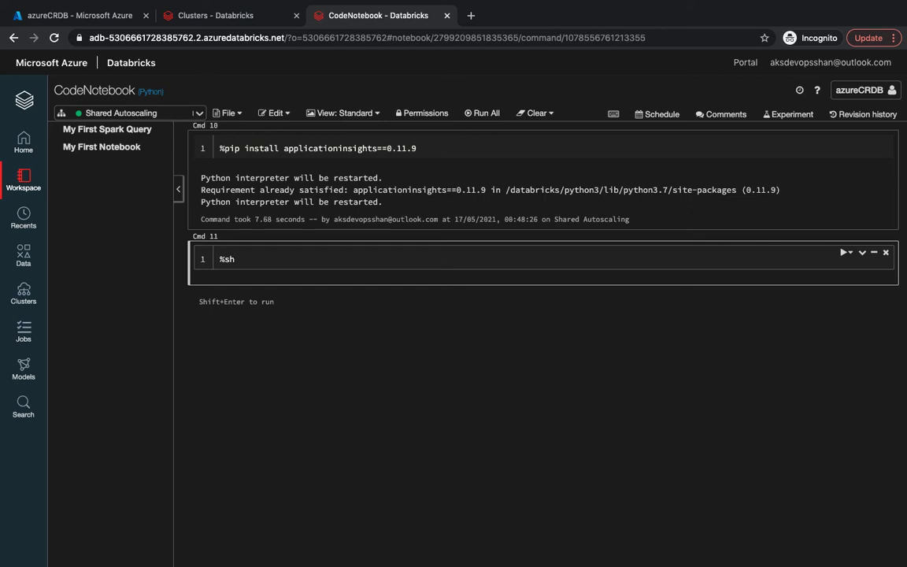
type("datadog")
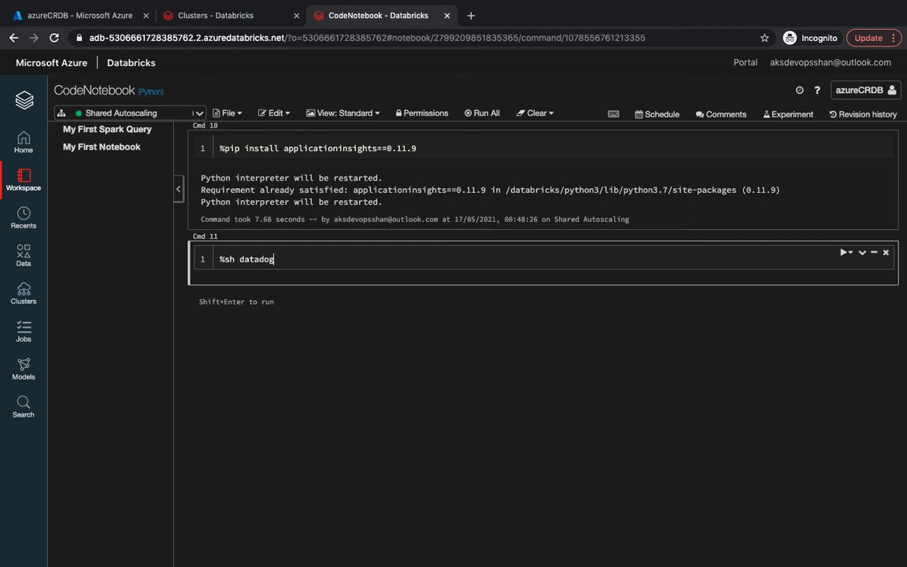
type("0age")
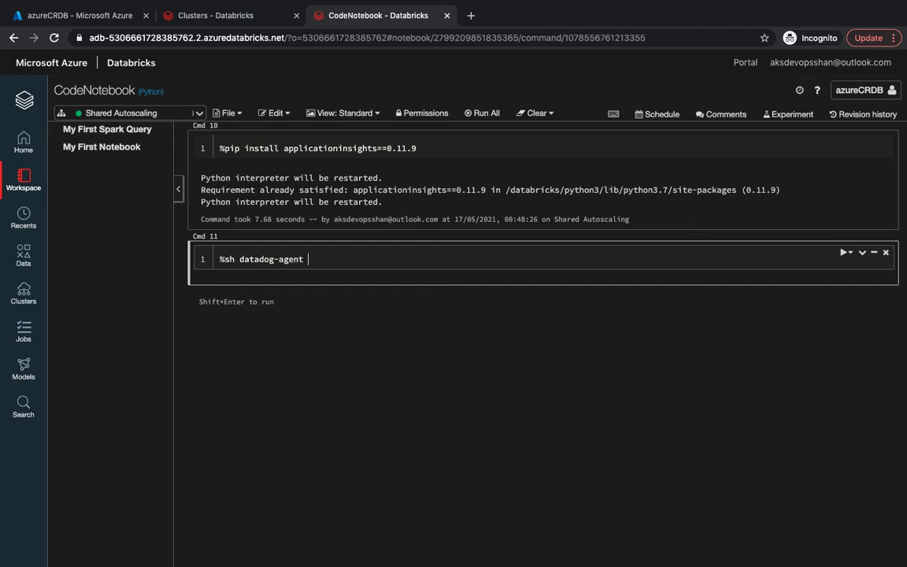
key("shift+enter")
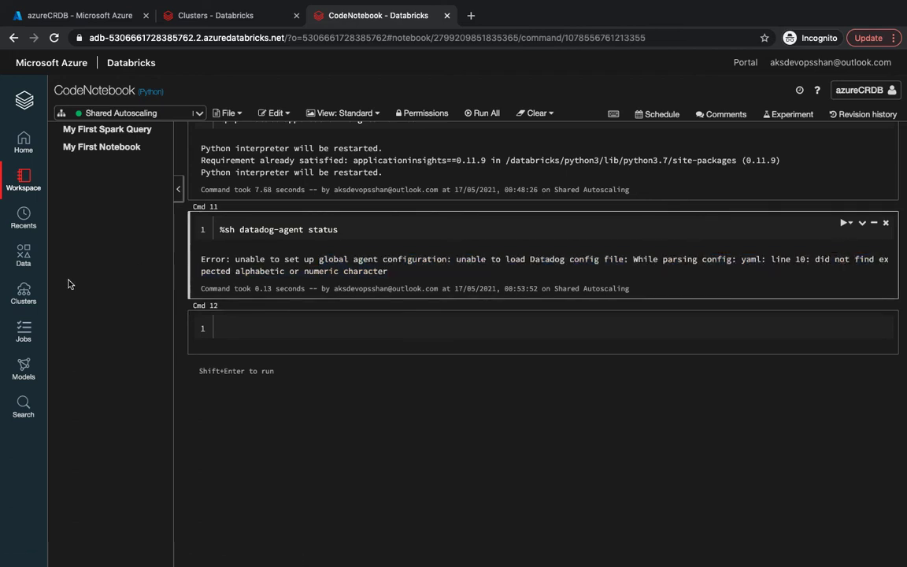
double_click(292, 271)
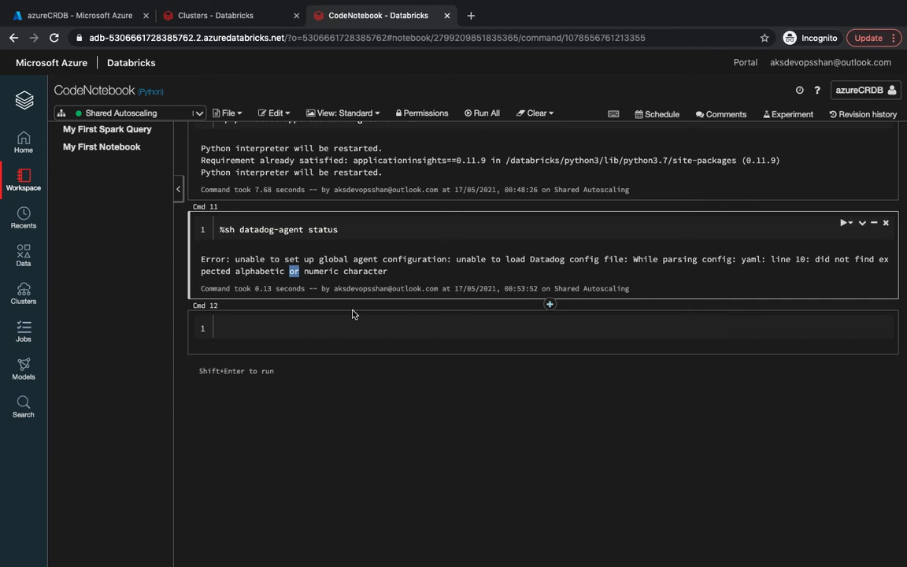
mouse_move(333, 281)
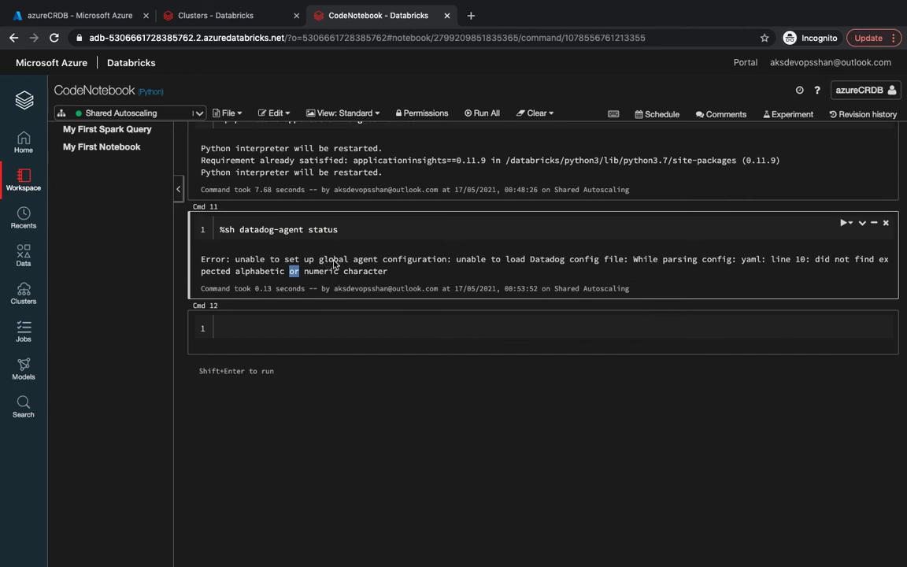
mouse_move(23, 295)
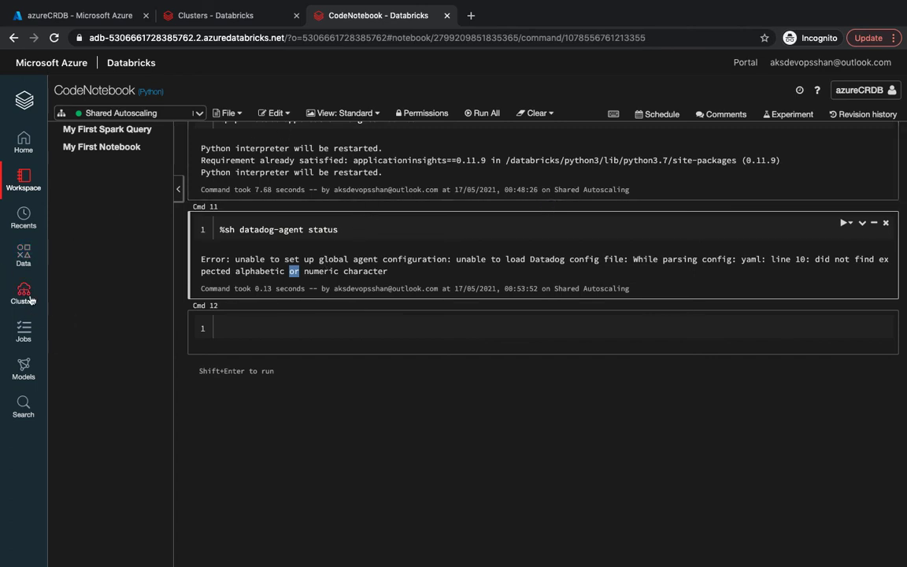
Step: Turn off the Library and datadog global init scripts, confirming Disable for each
left_click(24, 296)
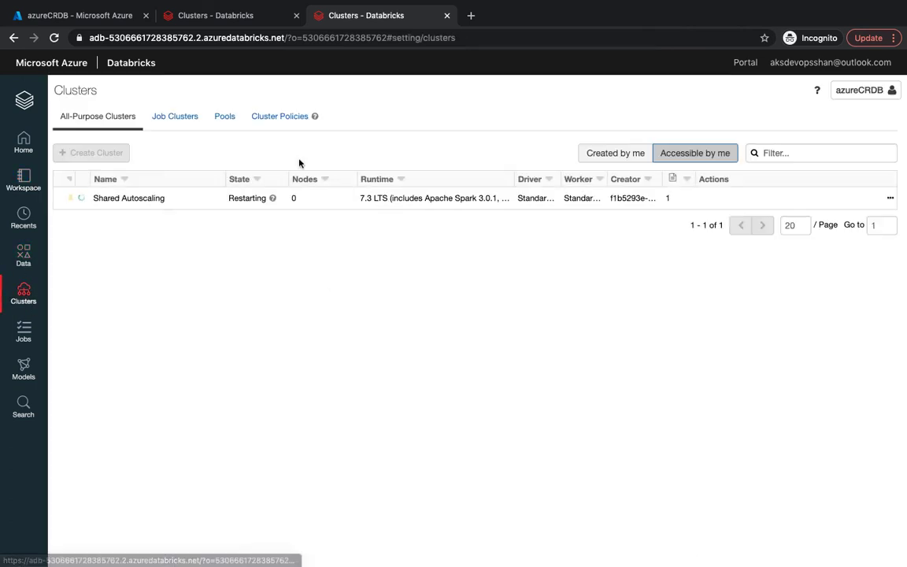
left_click(128, 198)
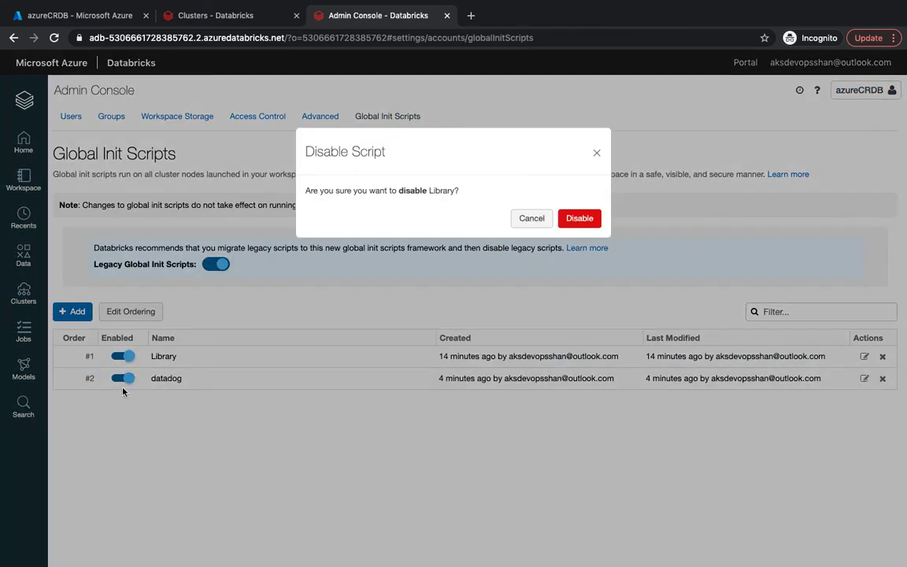
left_click(580, 218)
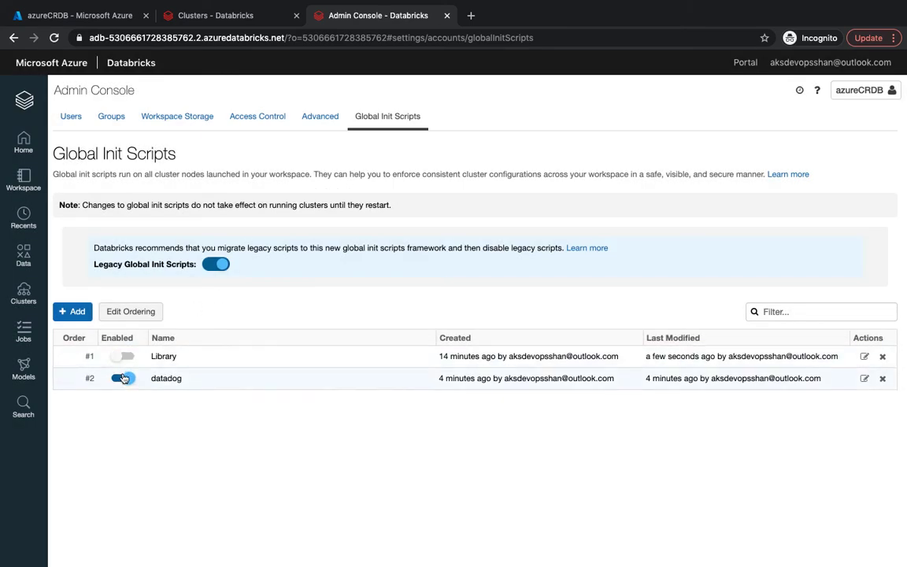
left_click(123, 378)
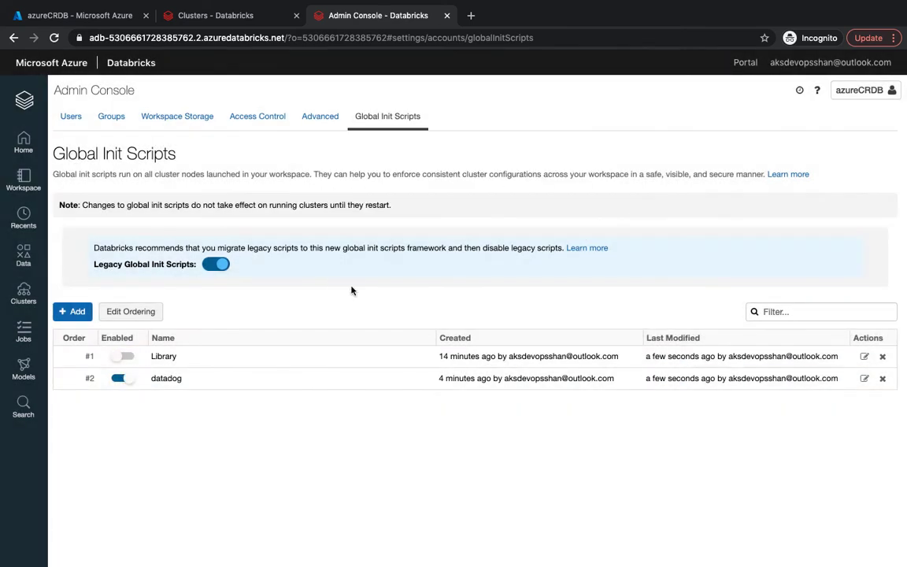
left_click(122, 378)
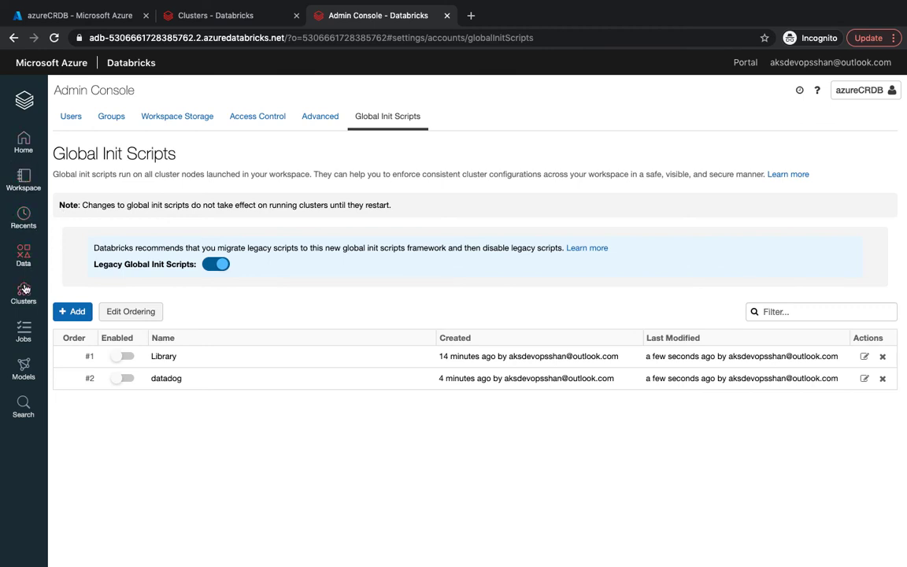
left_click(23, 295)
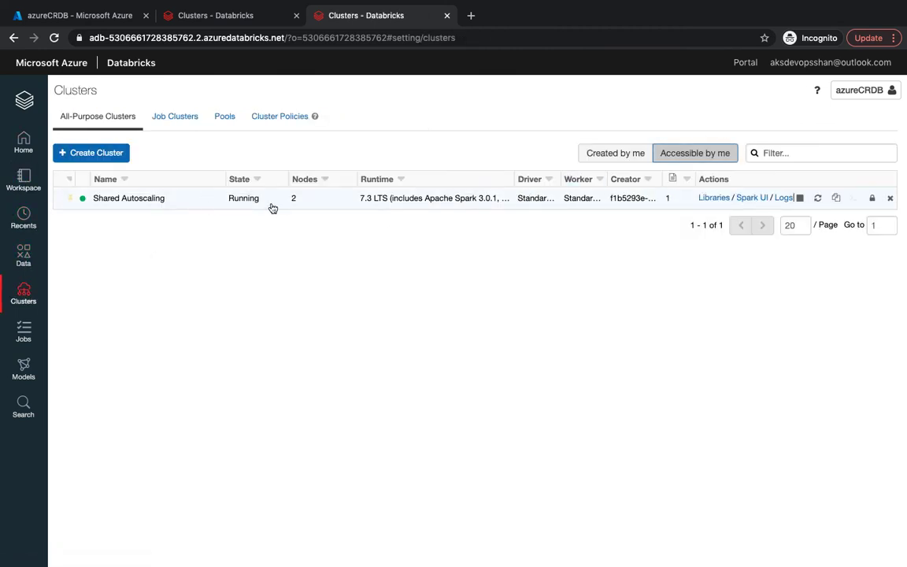
Step: Restart Shared Autoscaling, check its Event Log, and switch back to the CodeNotebook tab
left_click(128, 197)
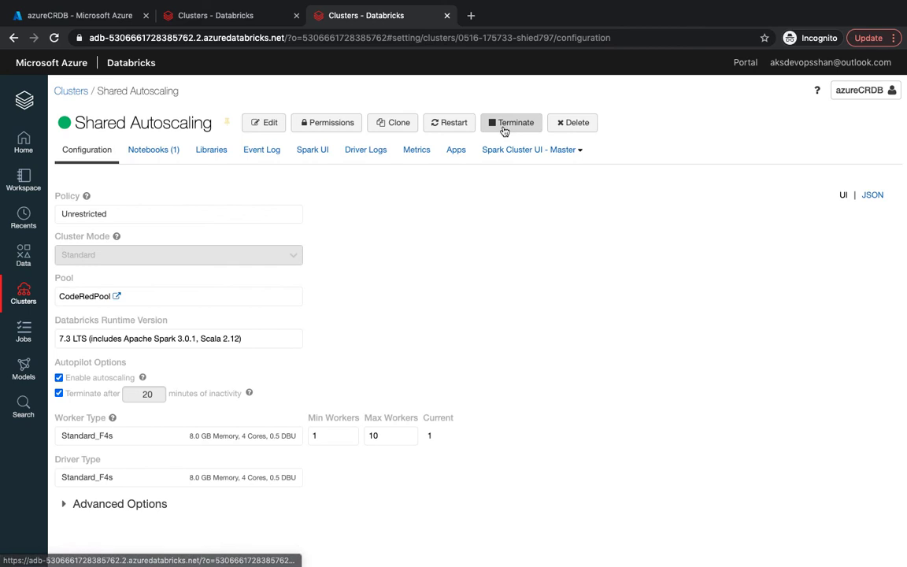
left_click(515, 122)
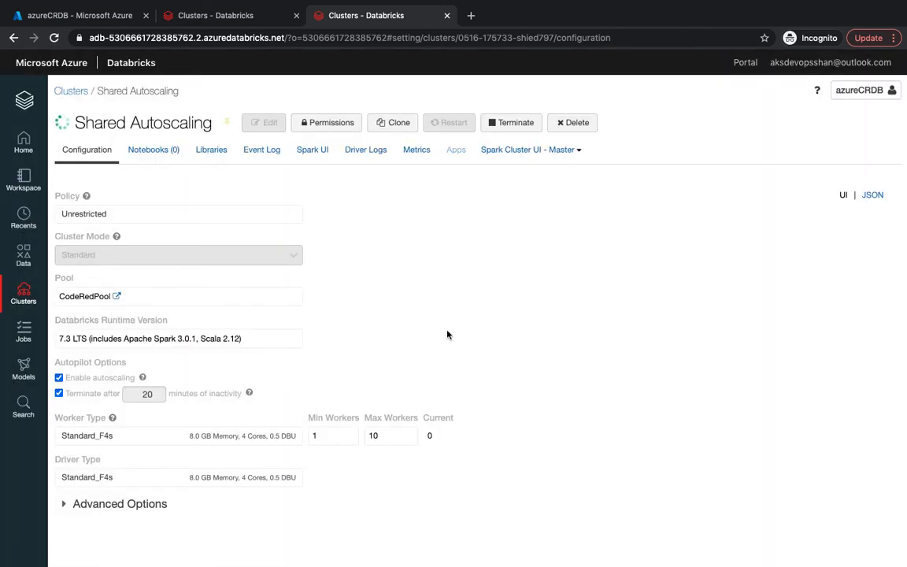
mouse_move(721, 213)
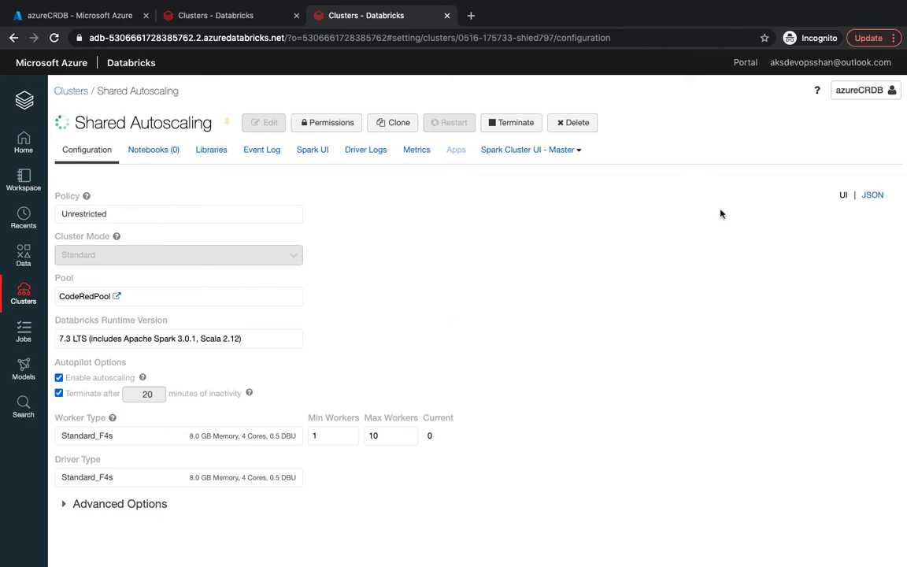
left_click(262, 150)
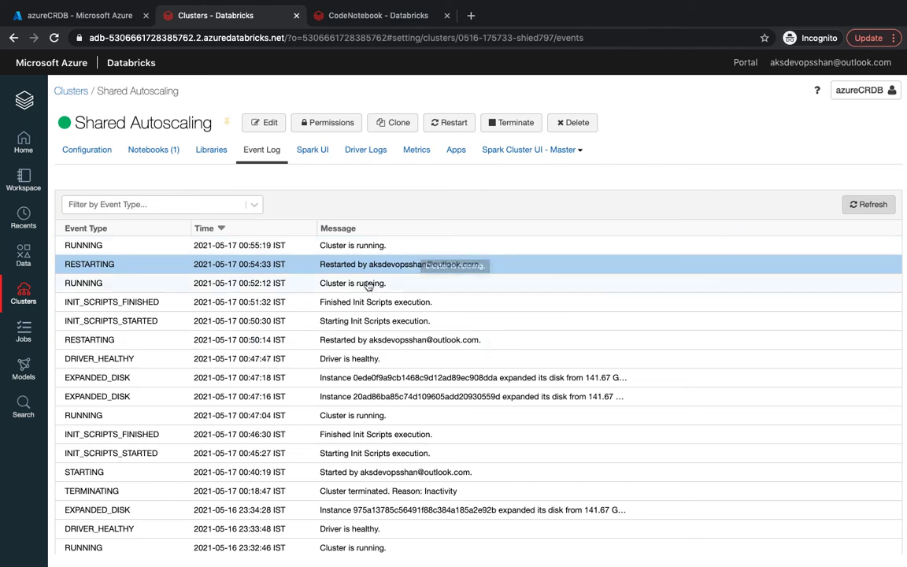
mouse_move(418, 232)
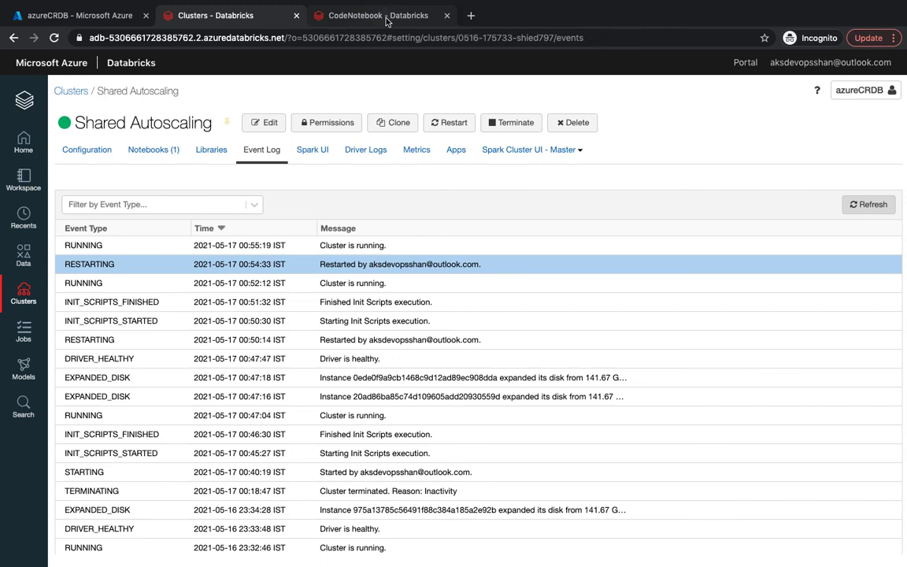
left_click(378, 15)
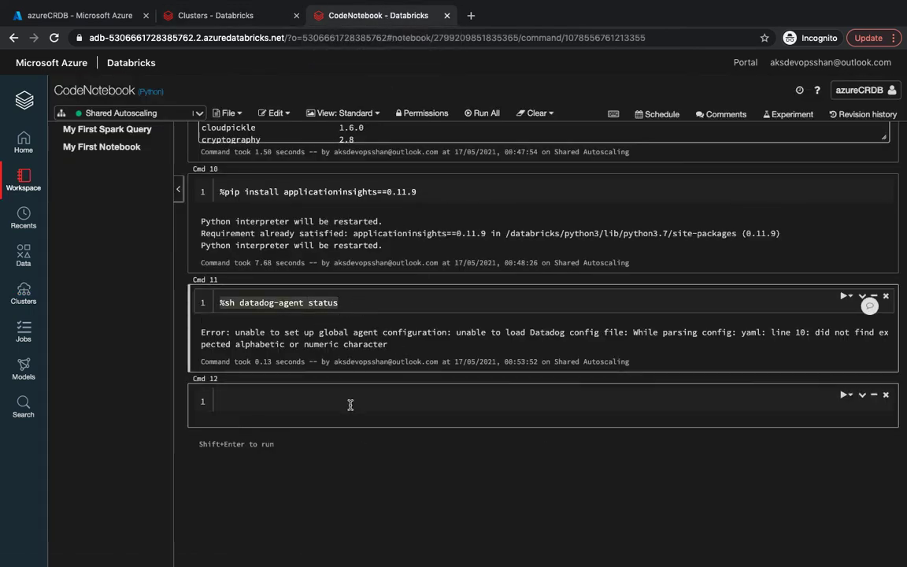
Step: Run %sh datadog-agent status (command not found) and compare package lists against Cmd 9
type("%sh datadog-agent status")
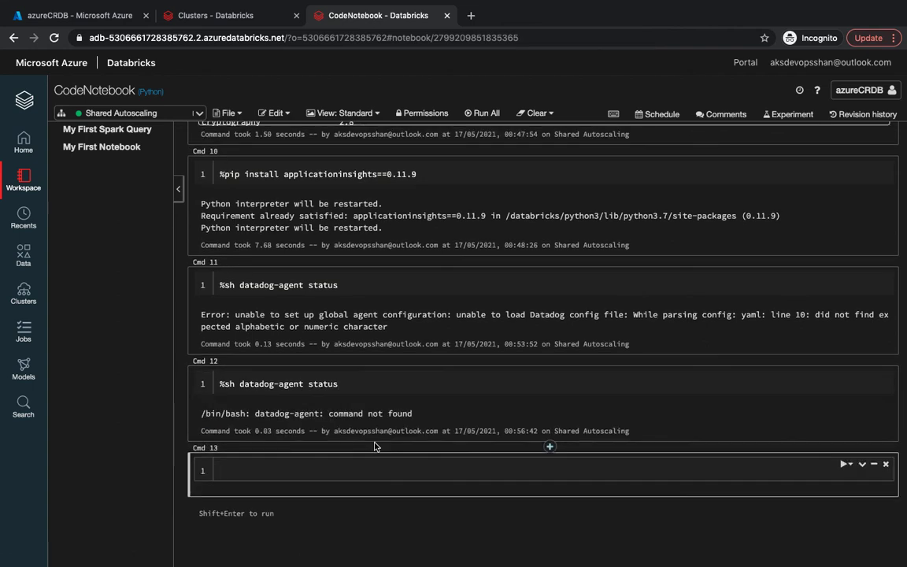
left_click(296, 409)
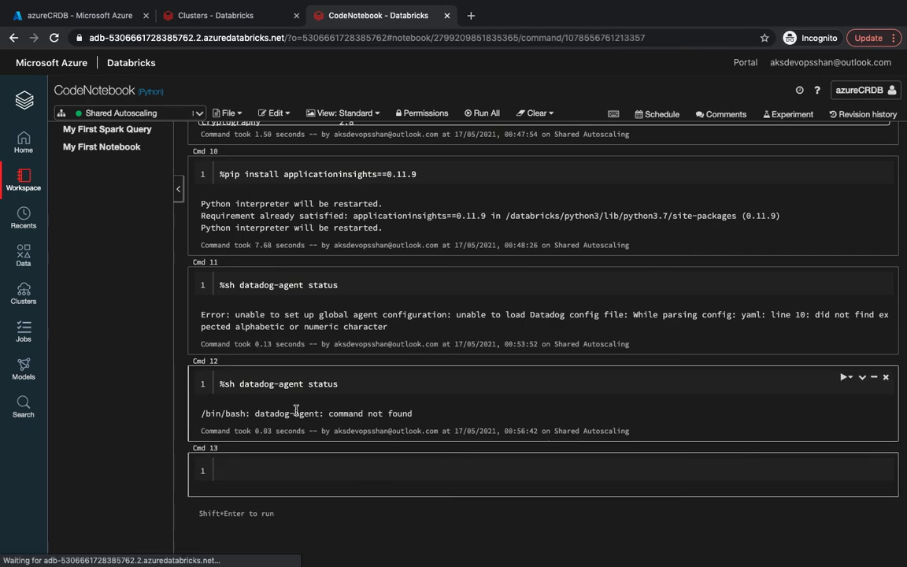
scroll("up", 3)
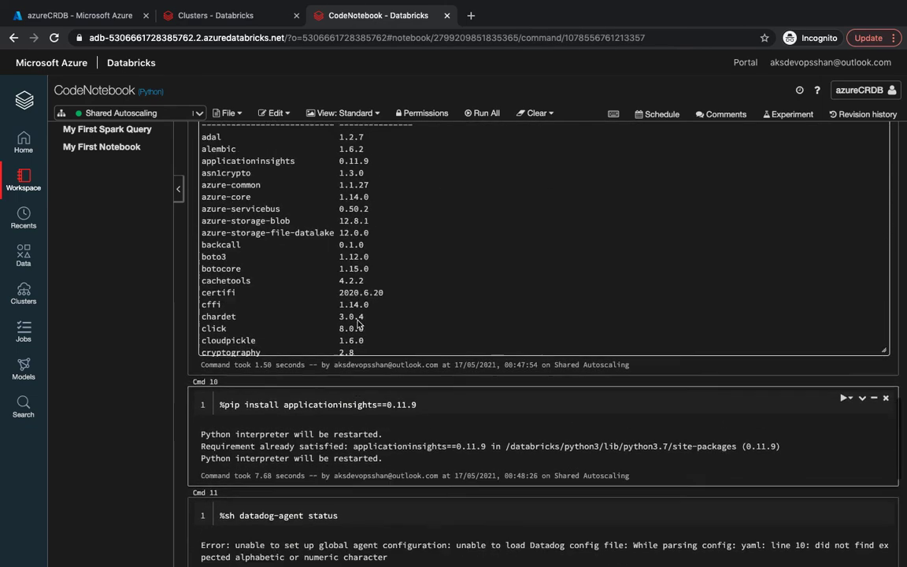
scroll("up", 3)
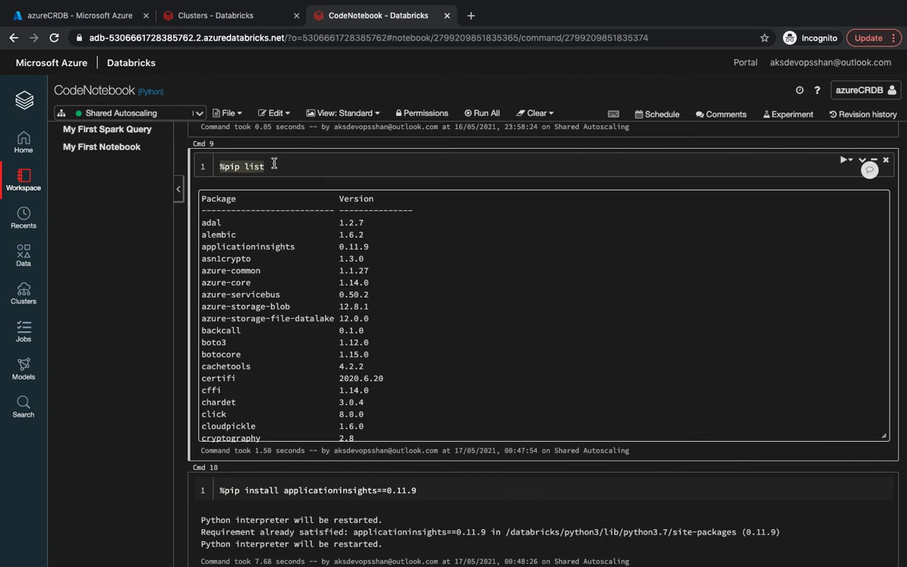
scroll("down", 3)
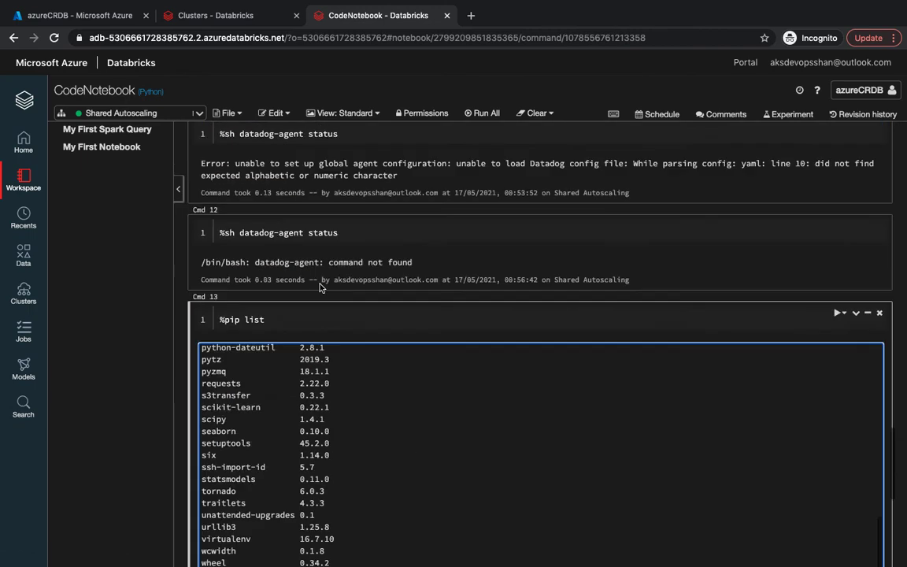
scroll("up", 3)
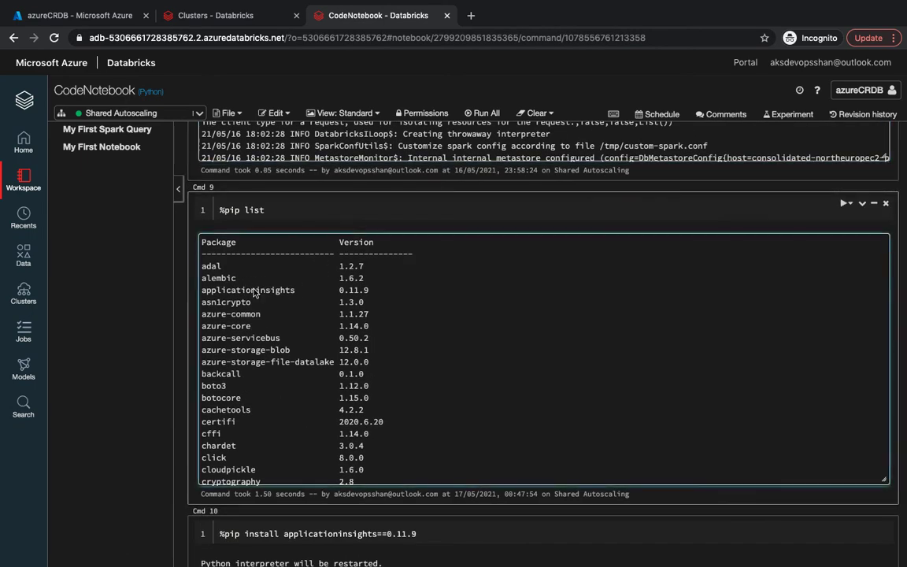
double_click(248, 289)
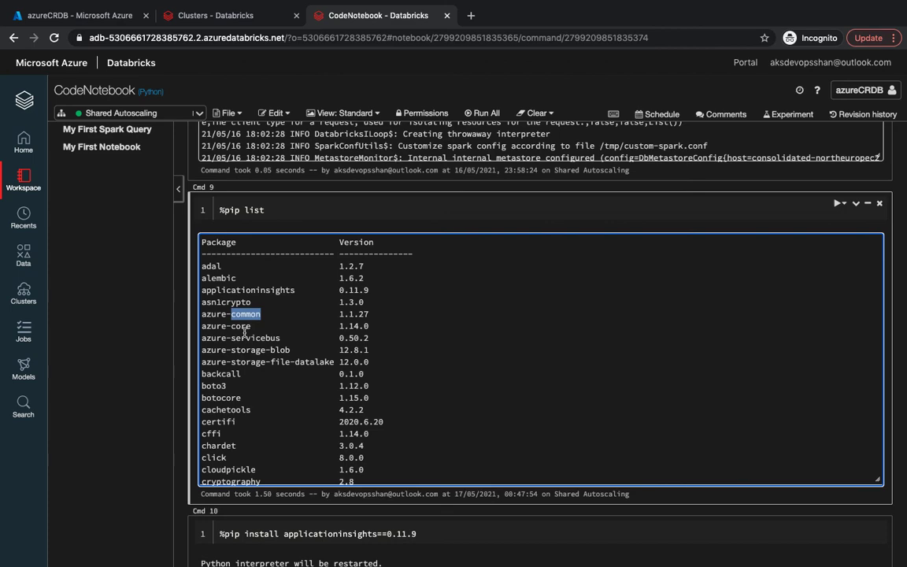
scroll("down", 3)
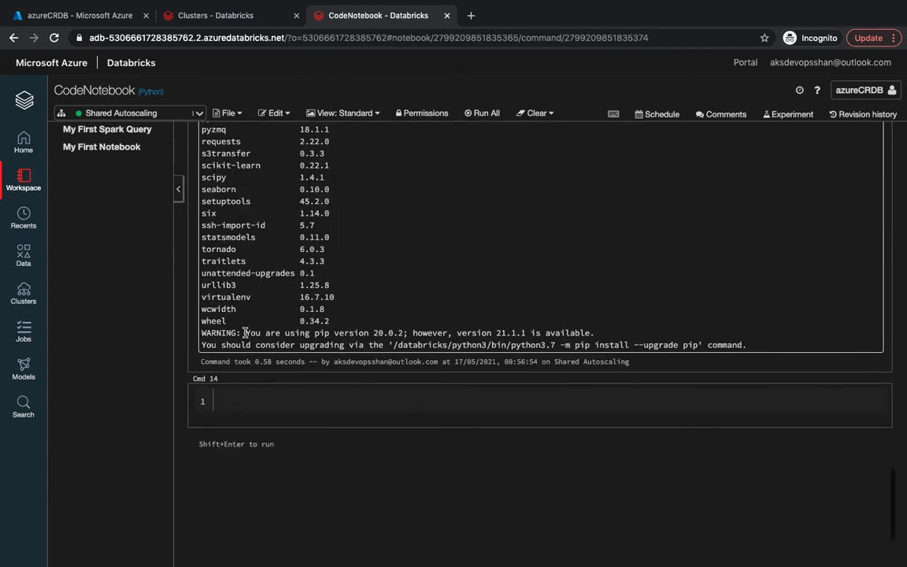